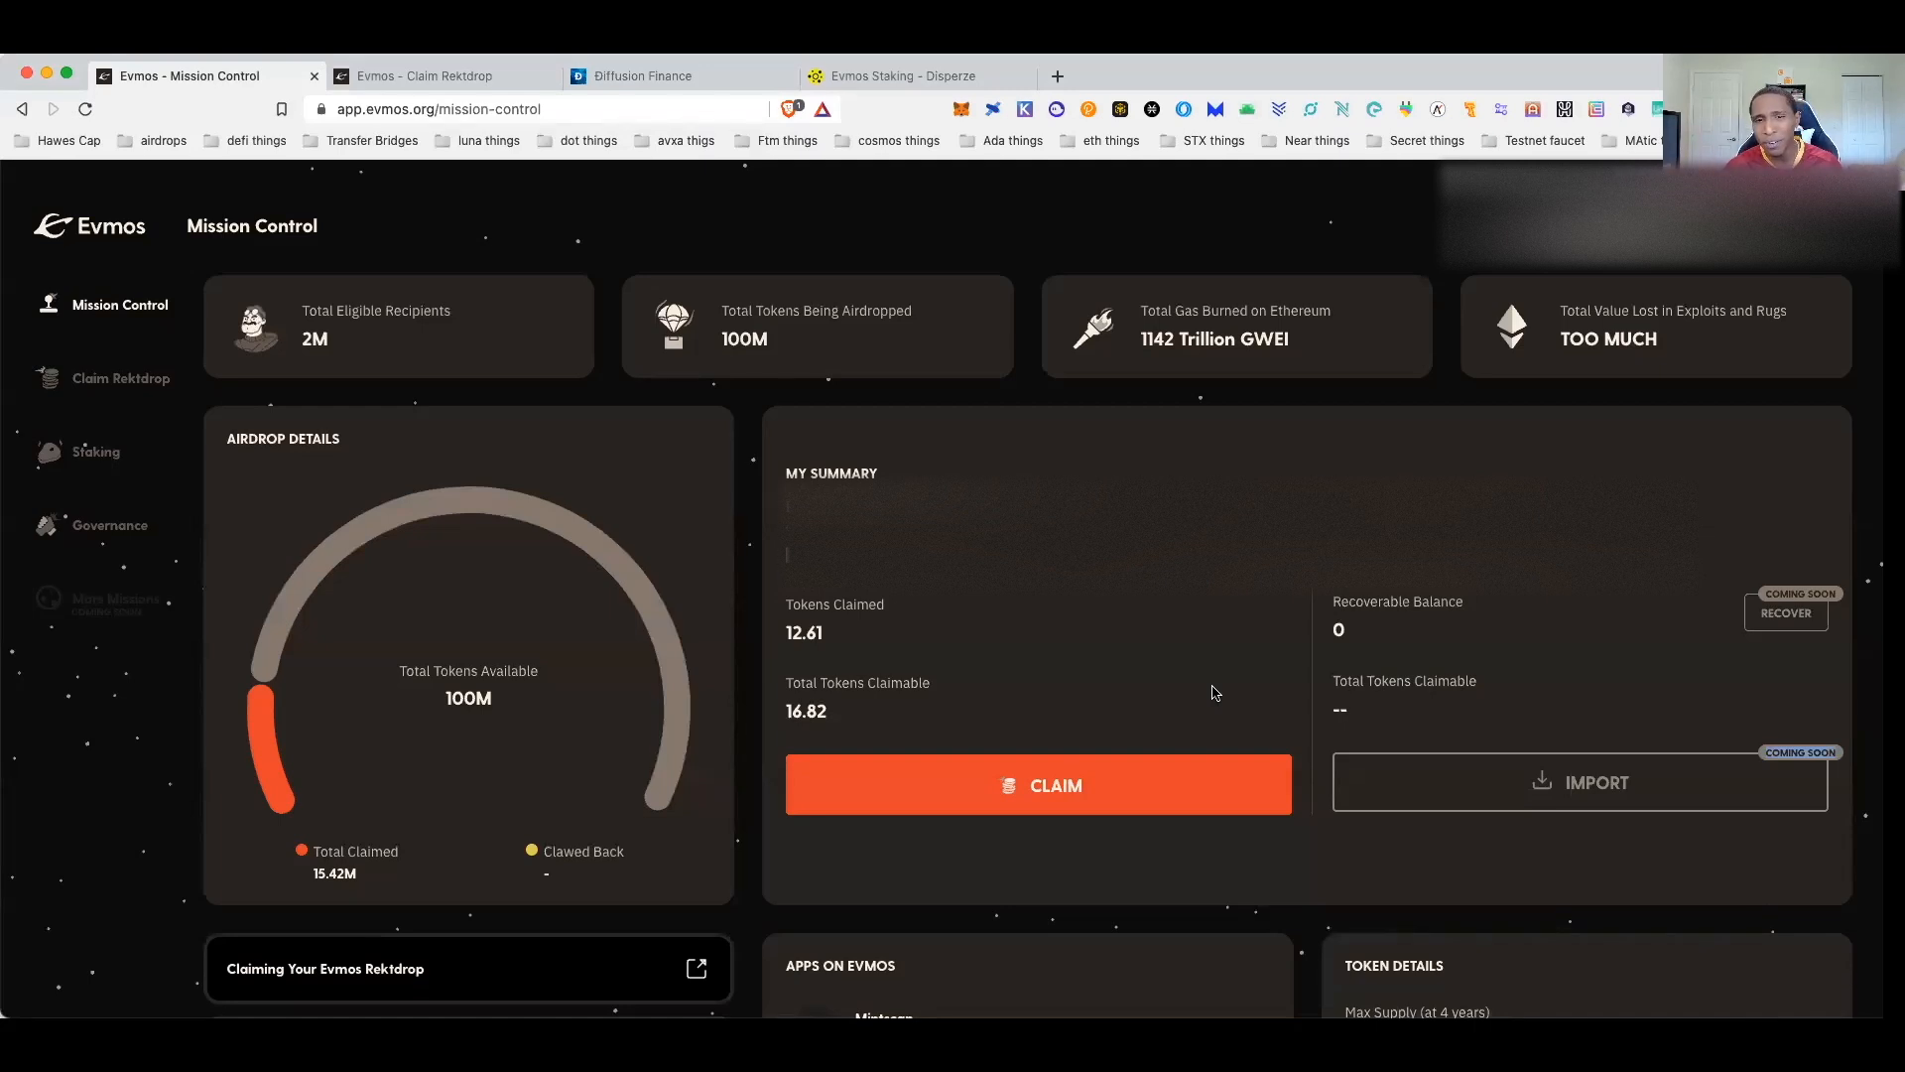
mouse_move(1094, 454)
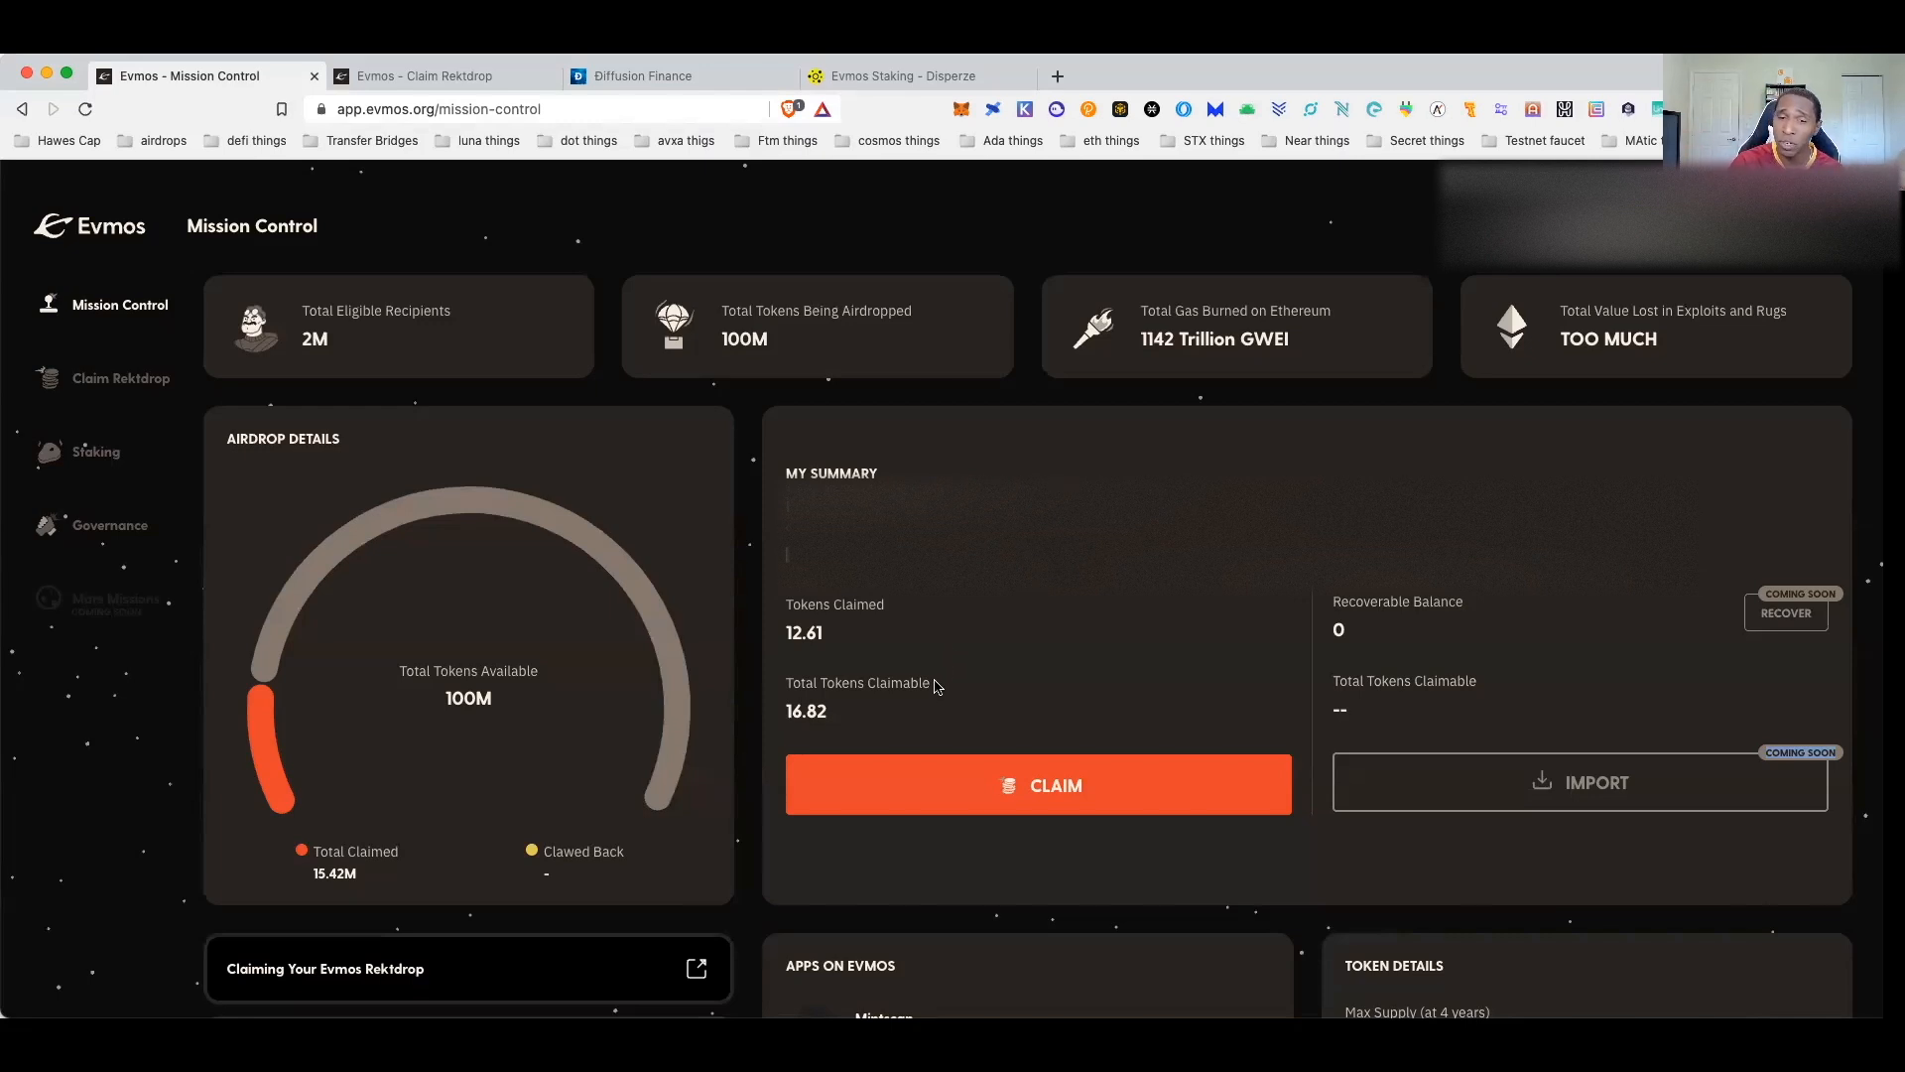
mouse_move(959, 650)
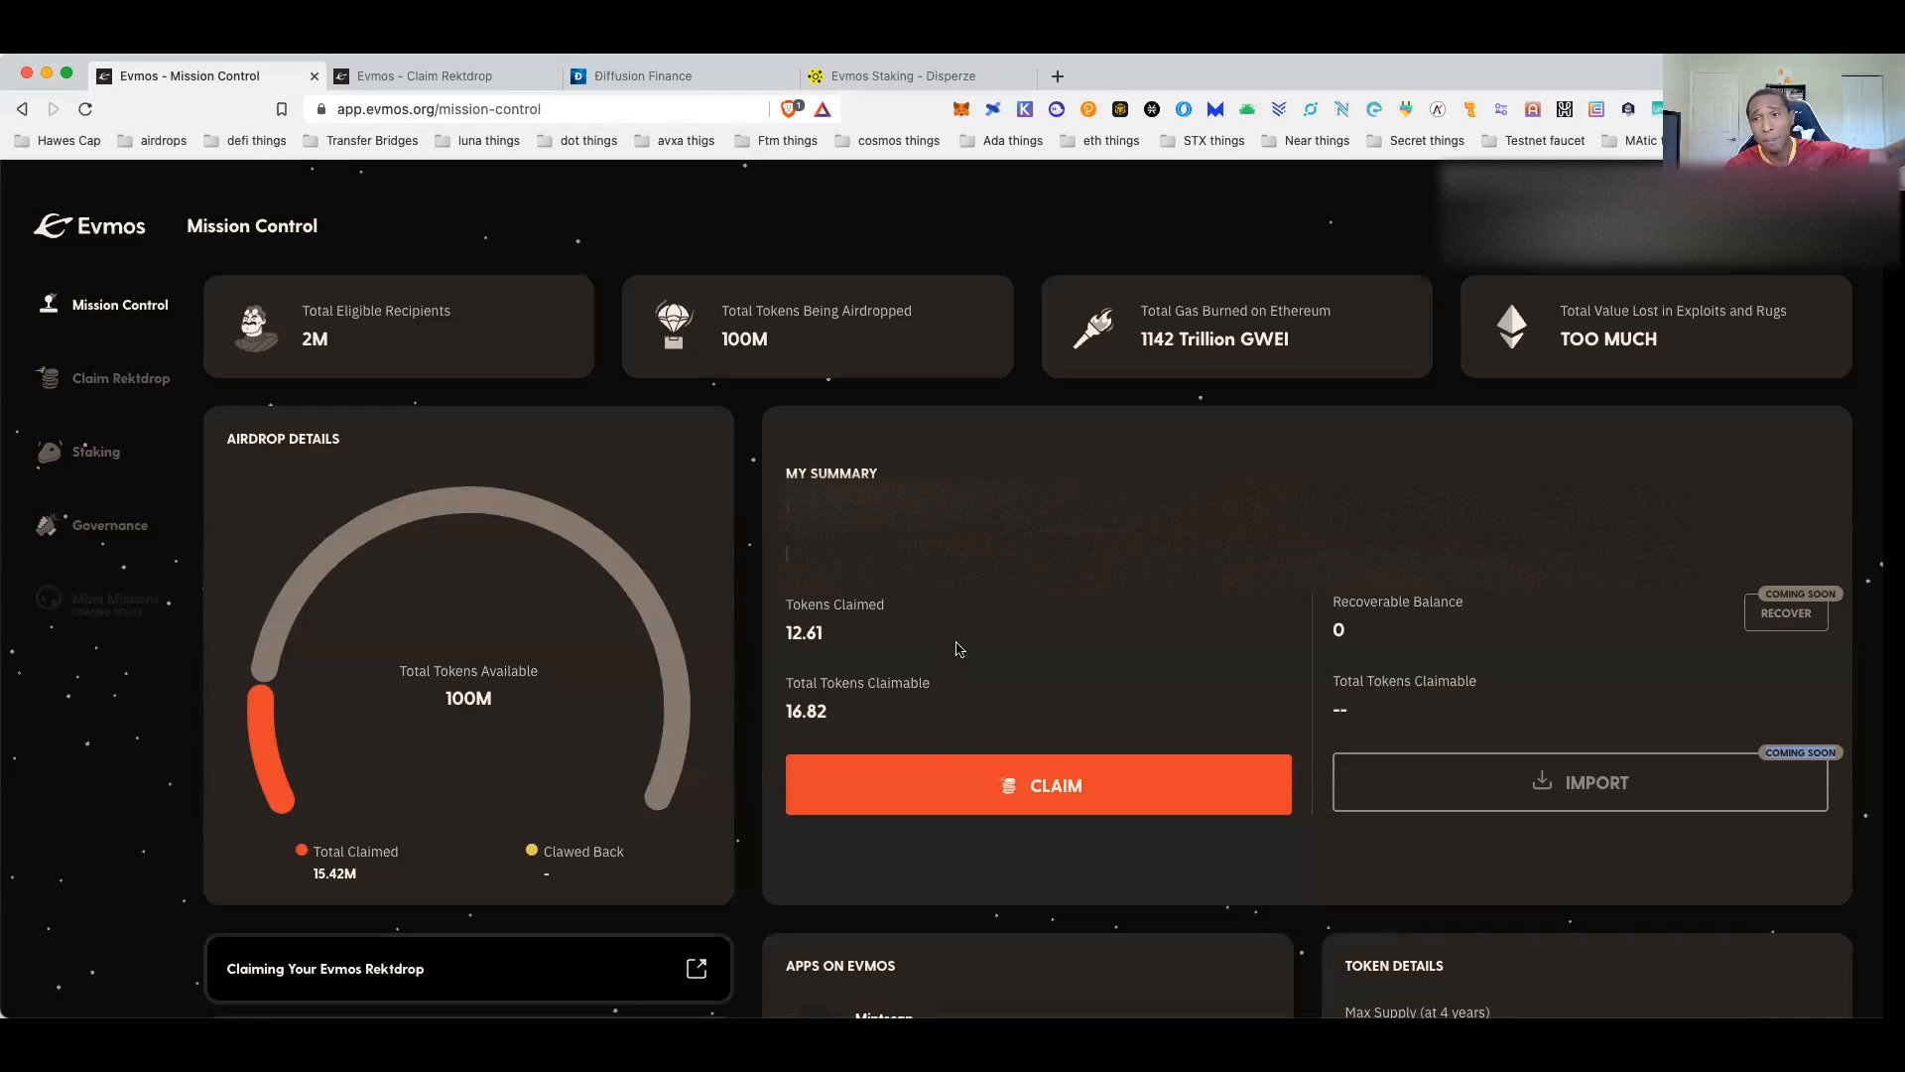
mouse_move(972, 634)
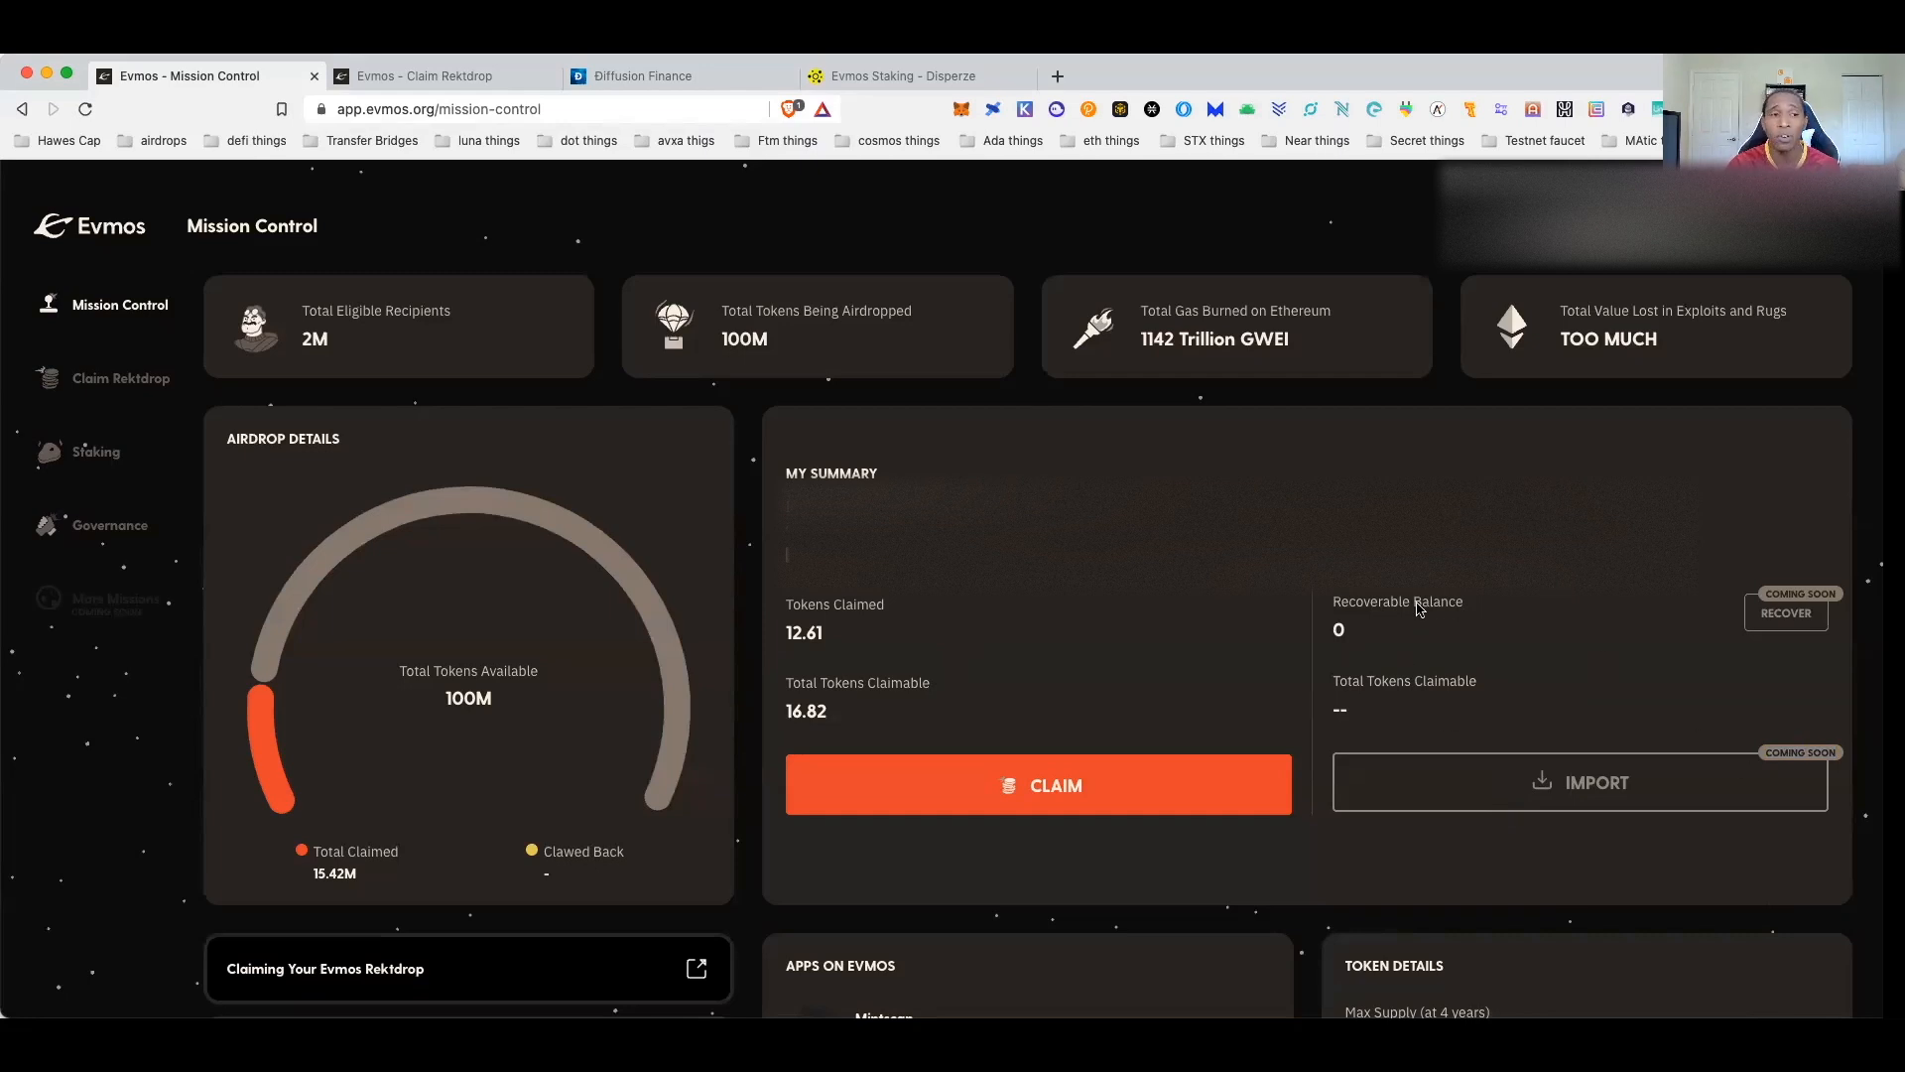
- View the saved Keplr send-error screenshot, then return to the Disperze dashboard
click(444, 76)
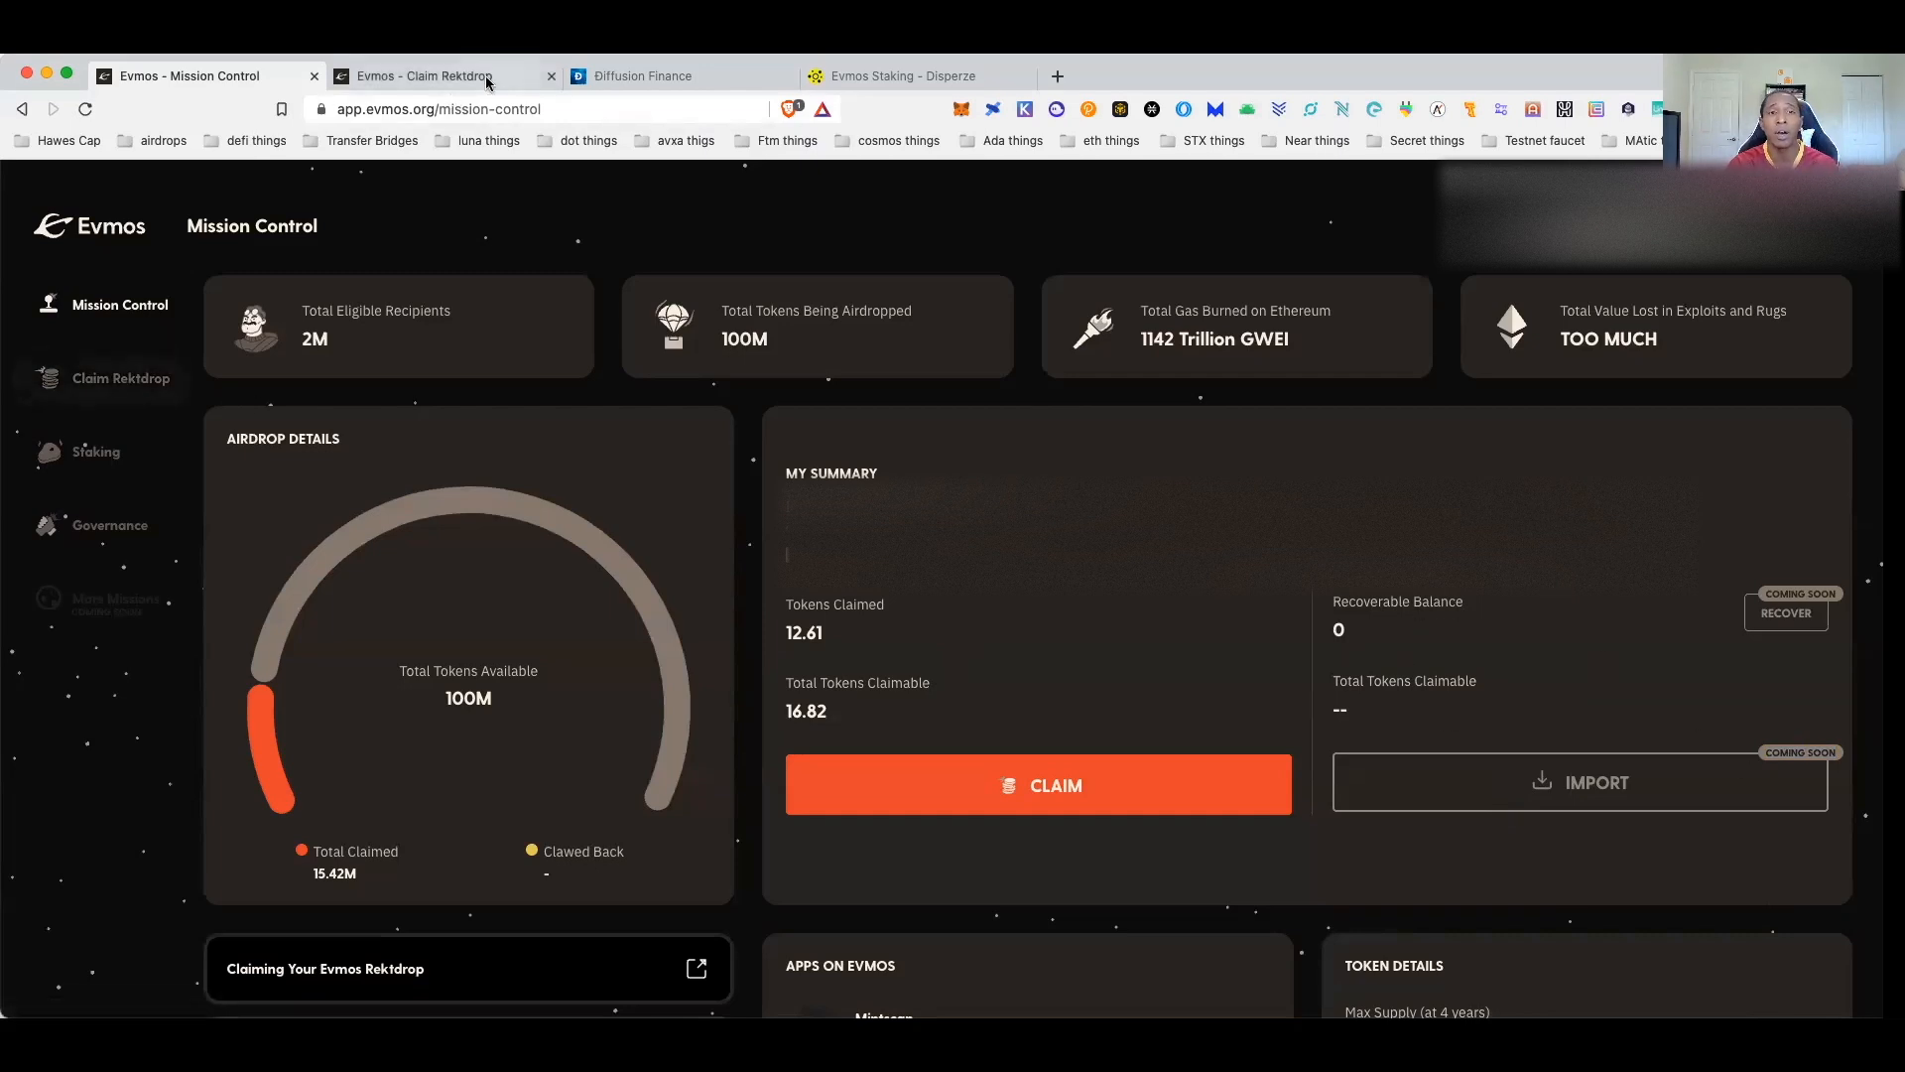
click(905, 76)
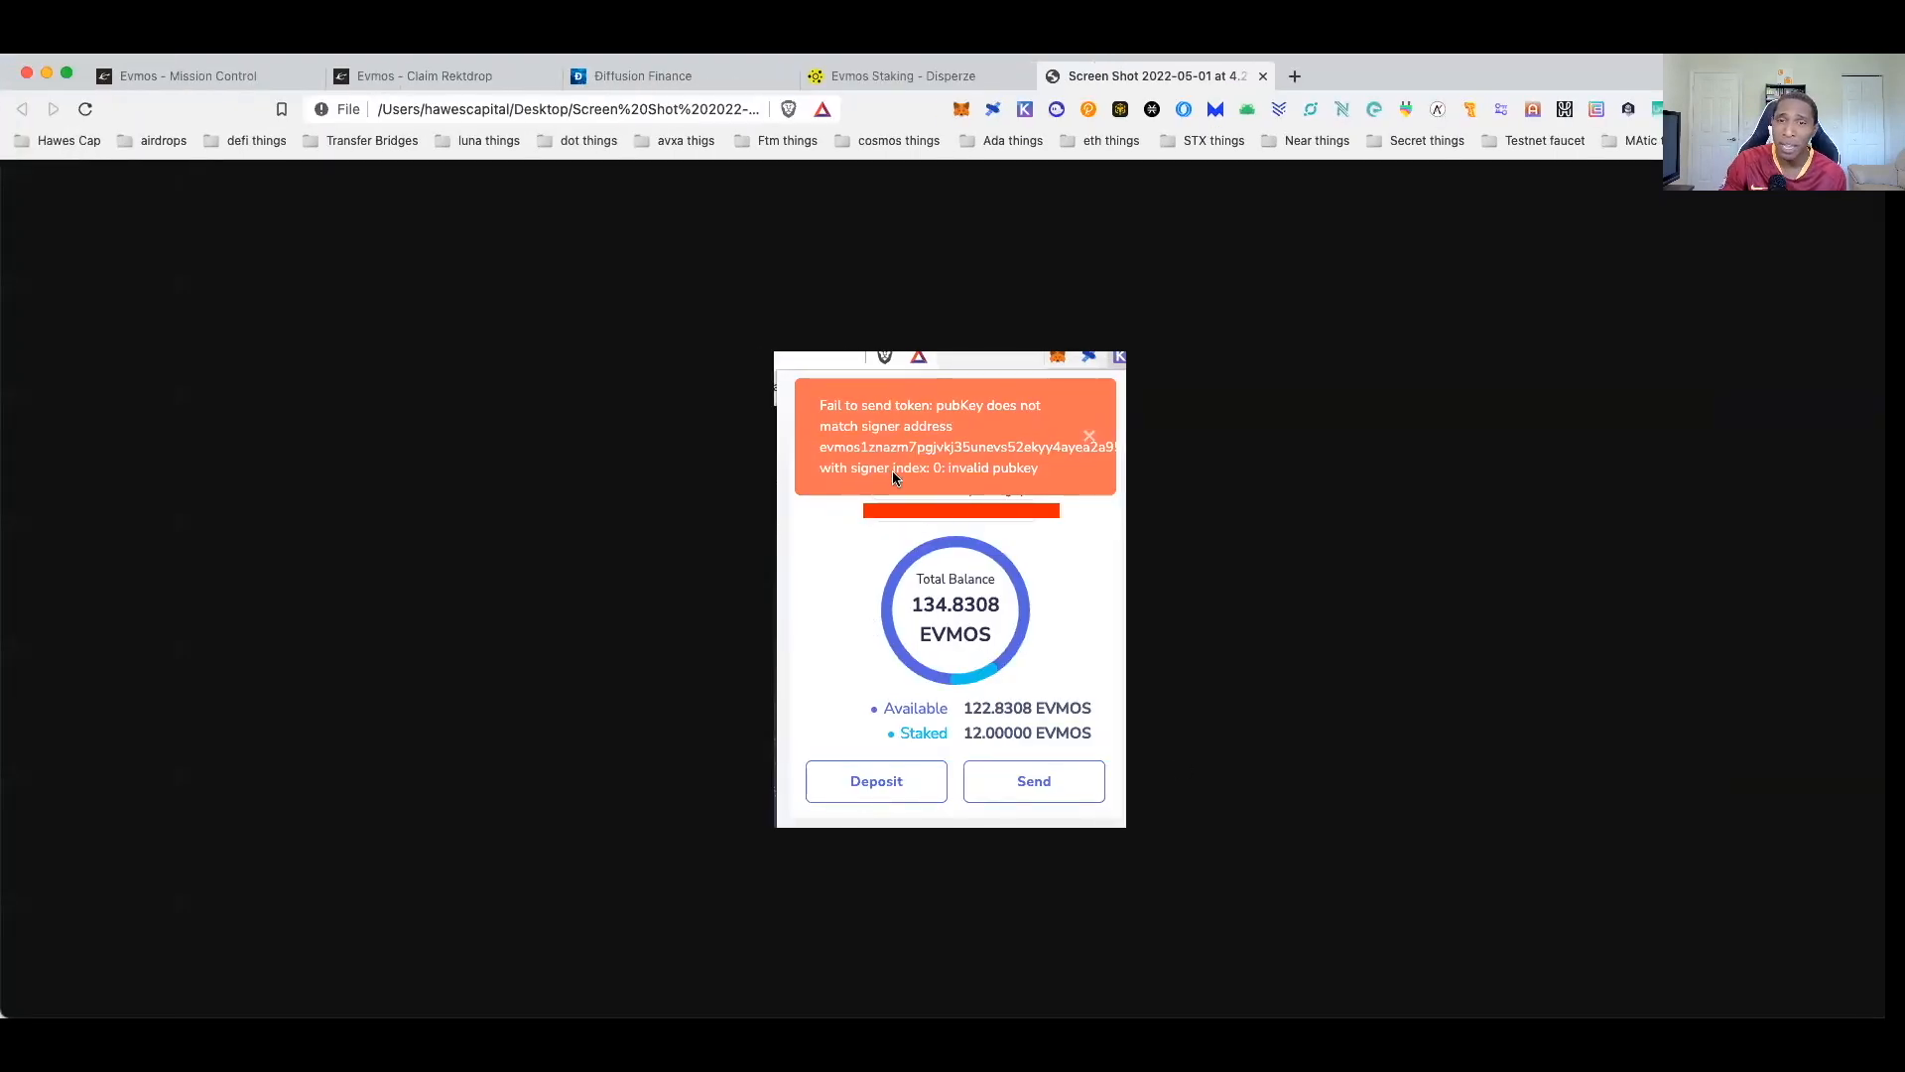
click(902, 75)
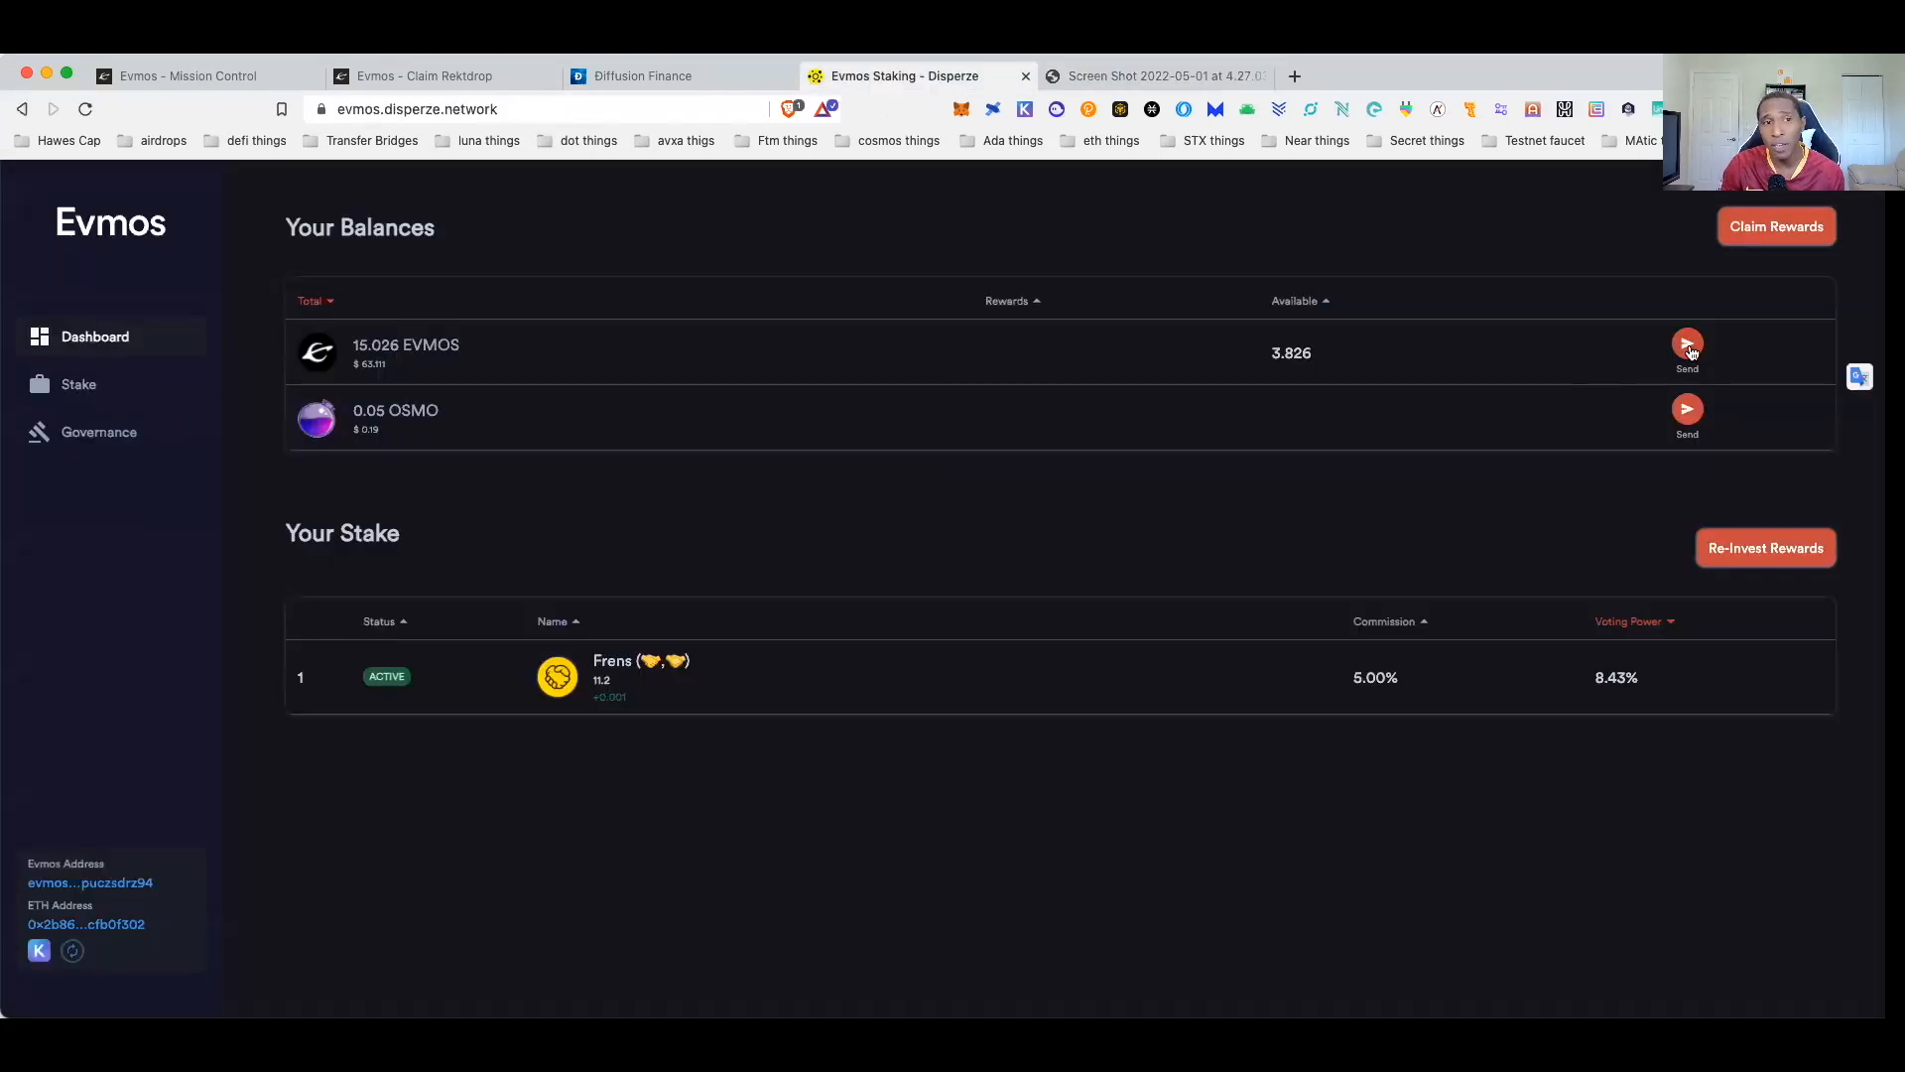
- Fill in a 3.5 EVMOS send to the MetaMask 0x address and proceed to signing
click(1687, 344)
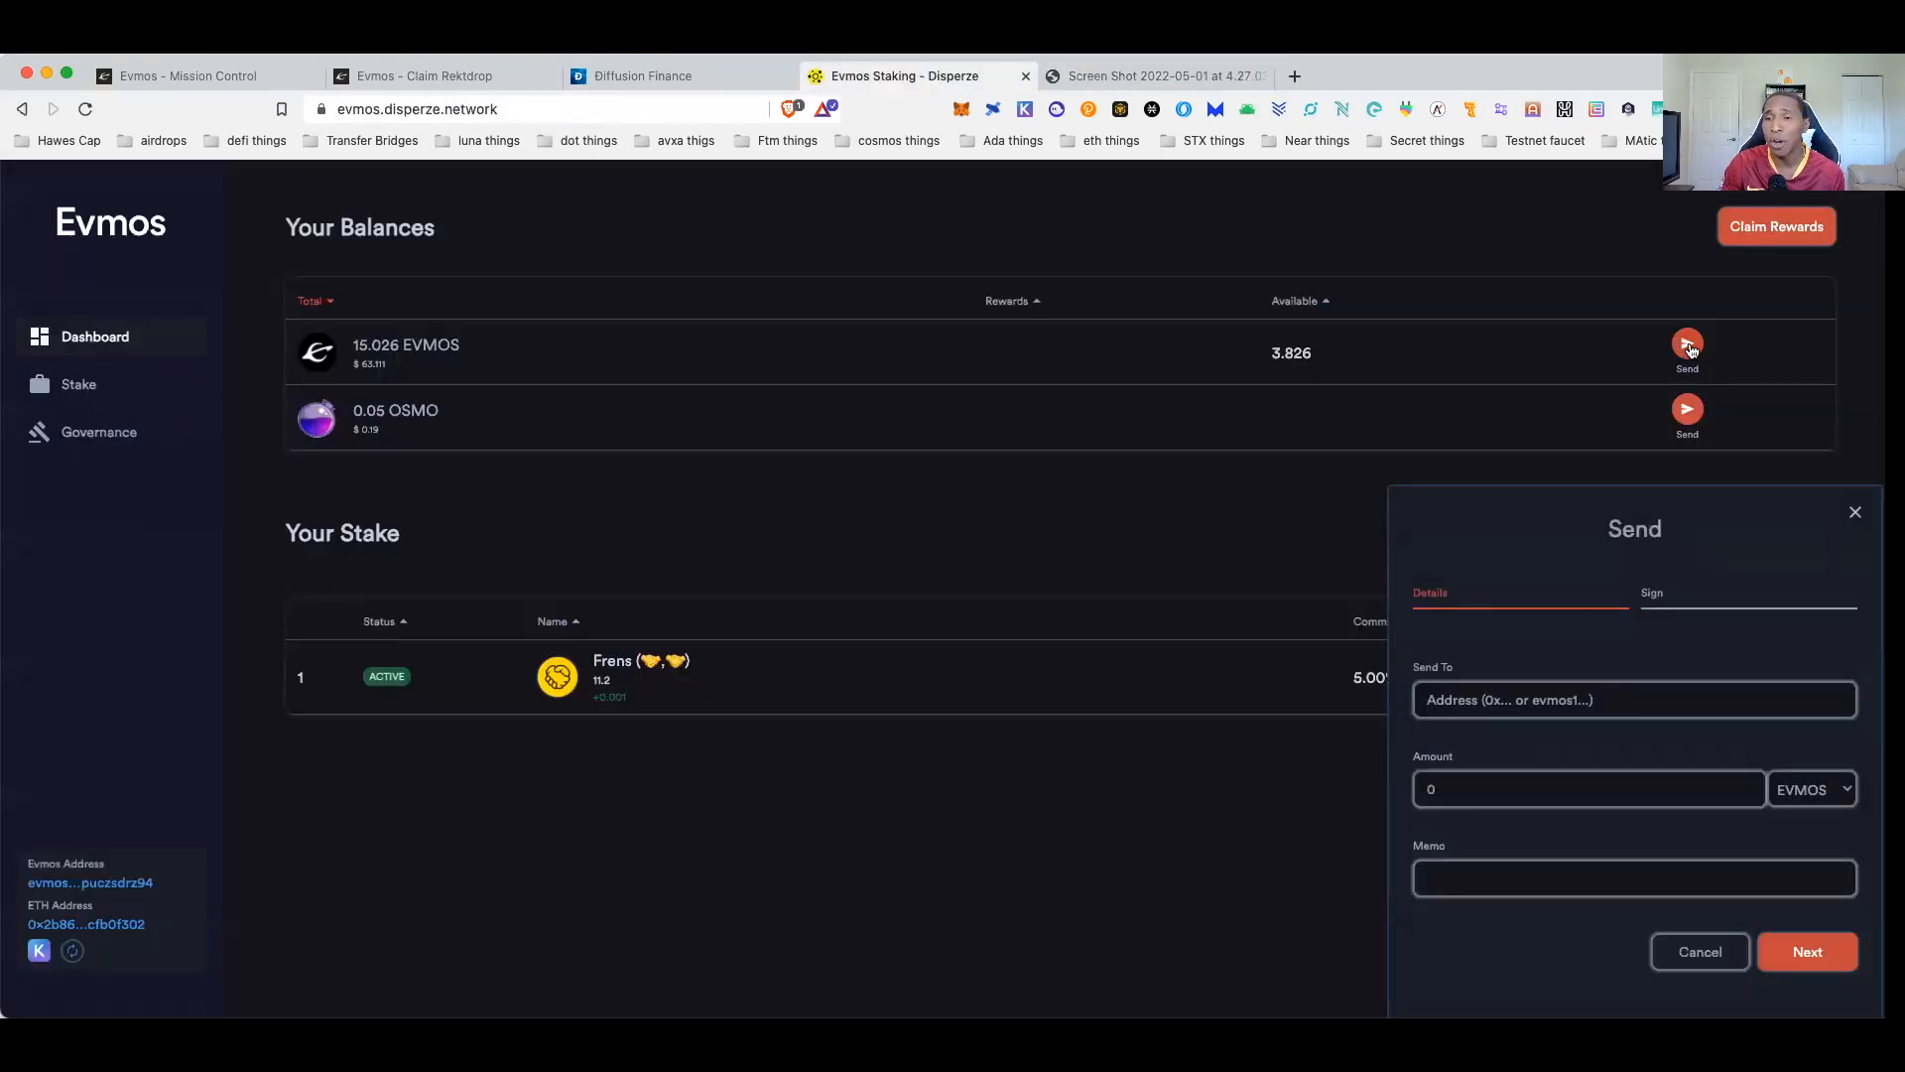
mouse_move(942, 121)
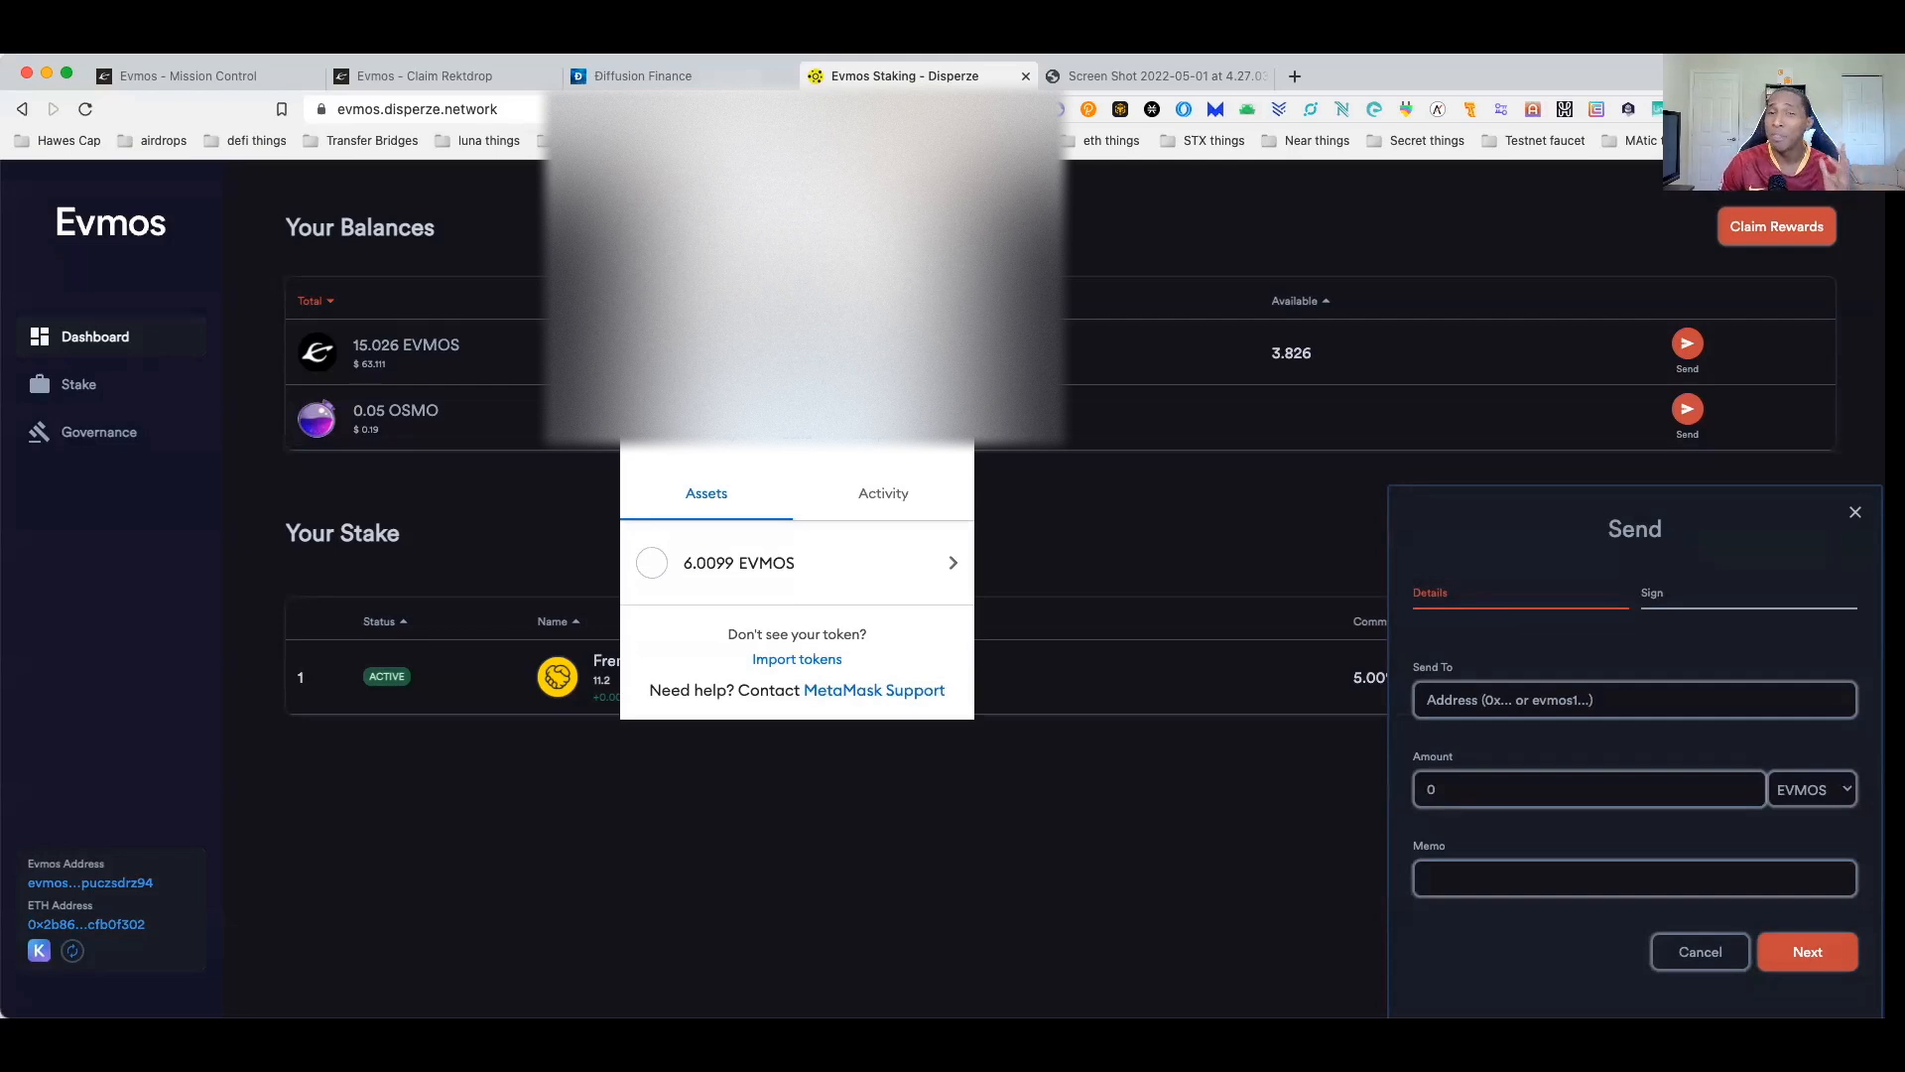
mouse_move(1429, 692)
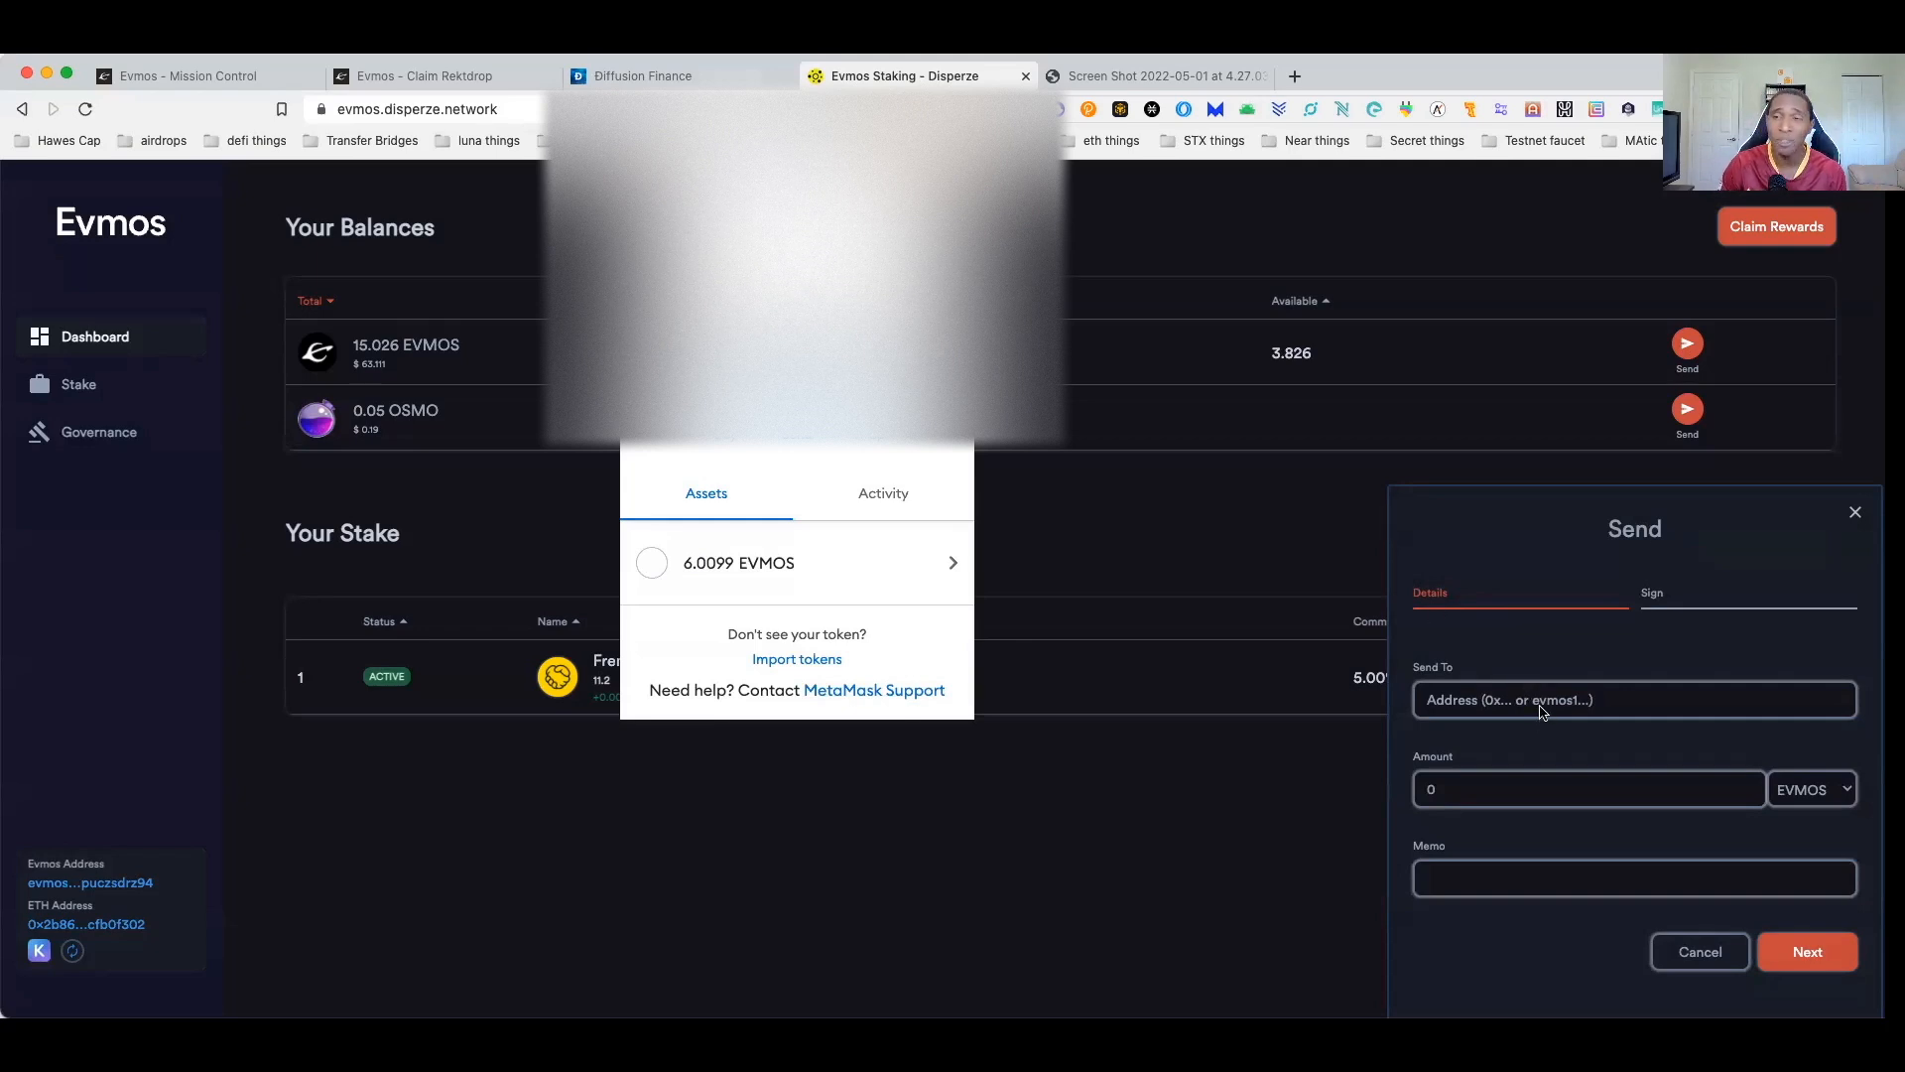
click(1633, 698)
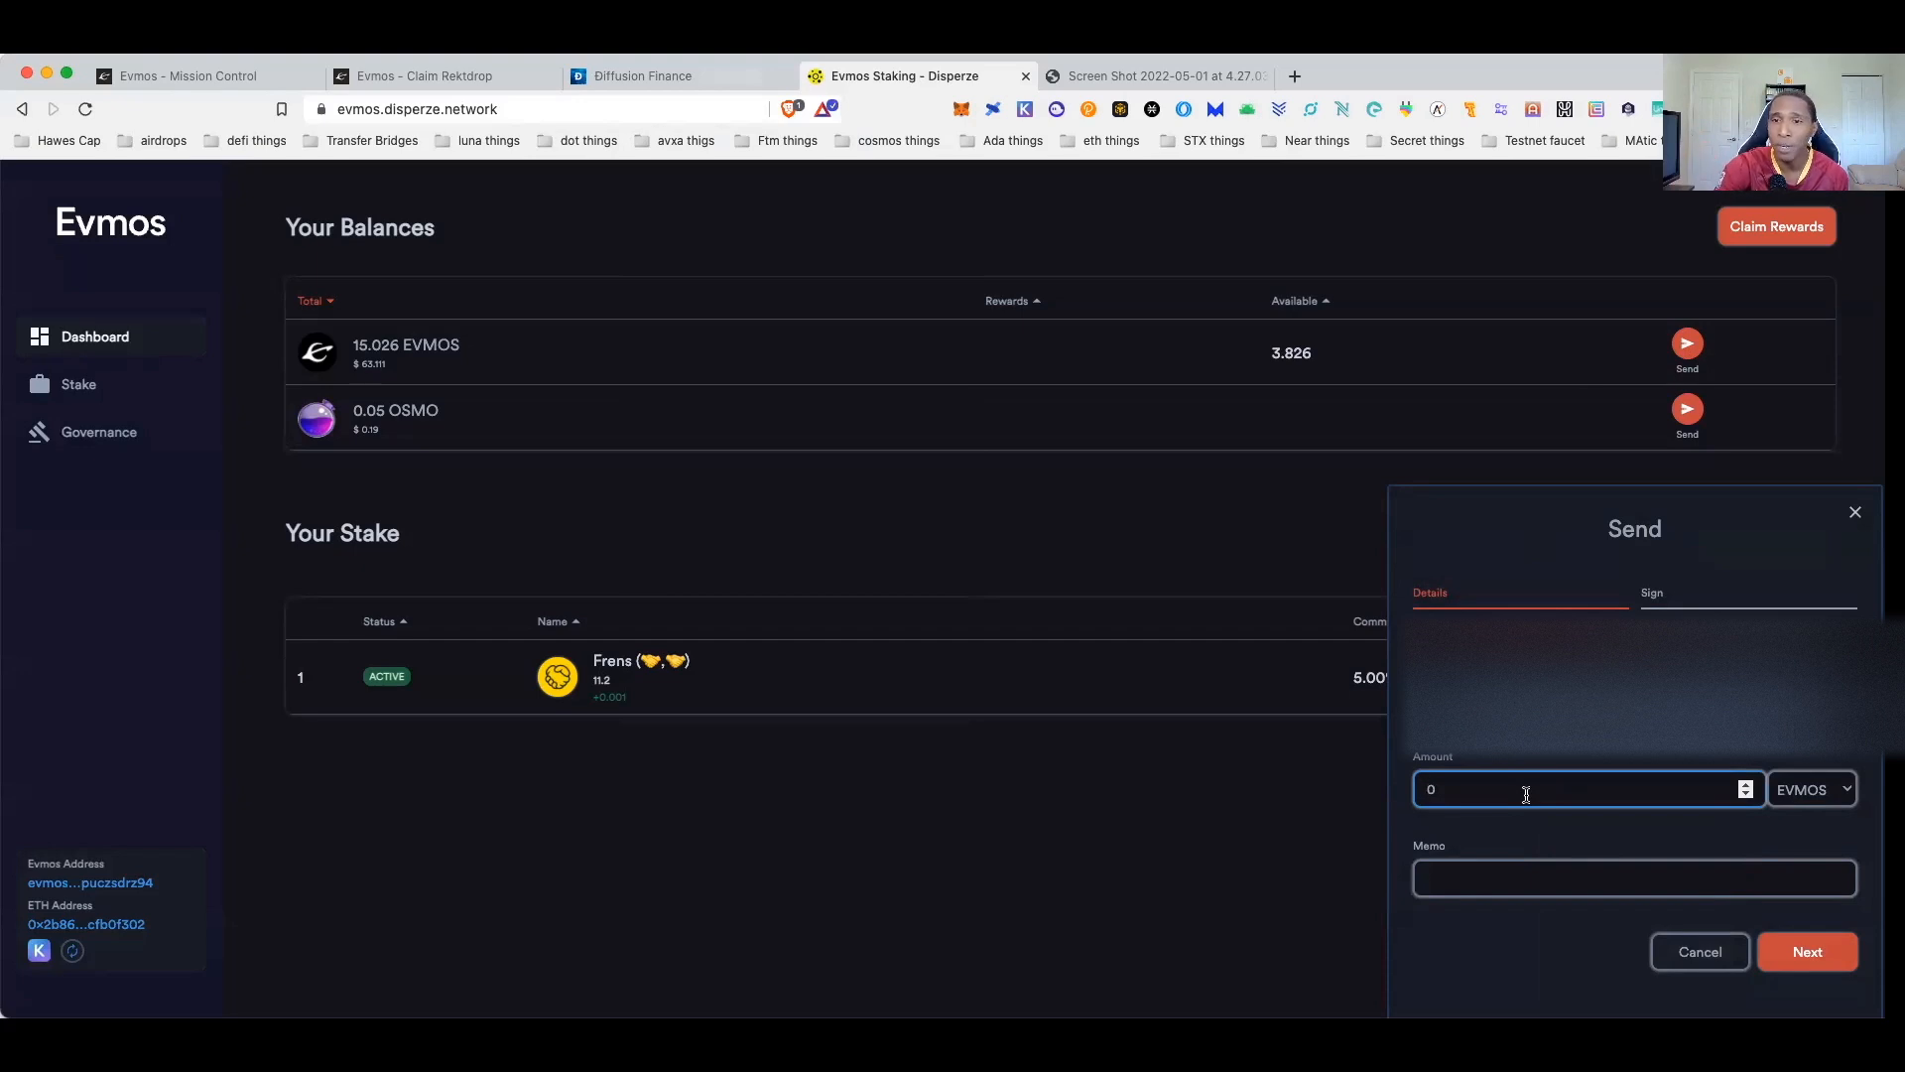
text(3.5)
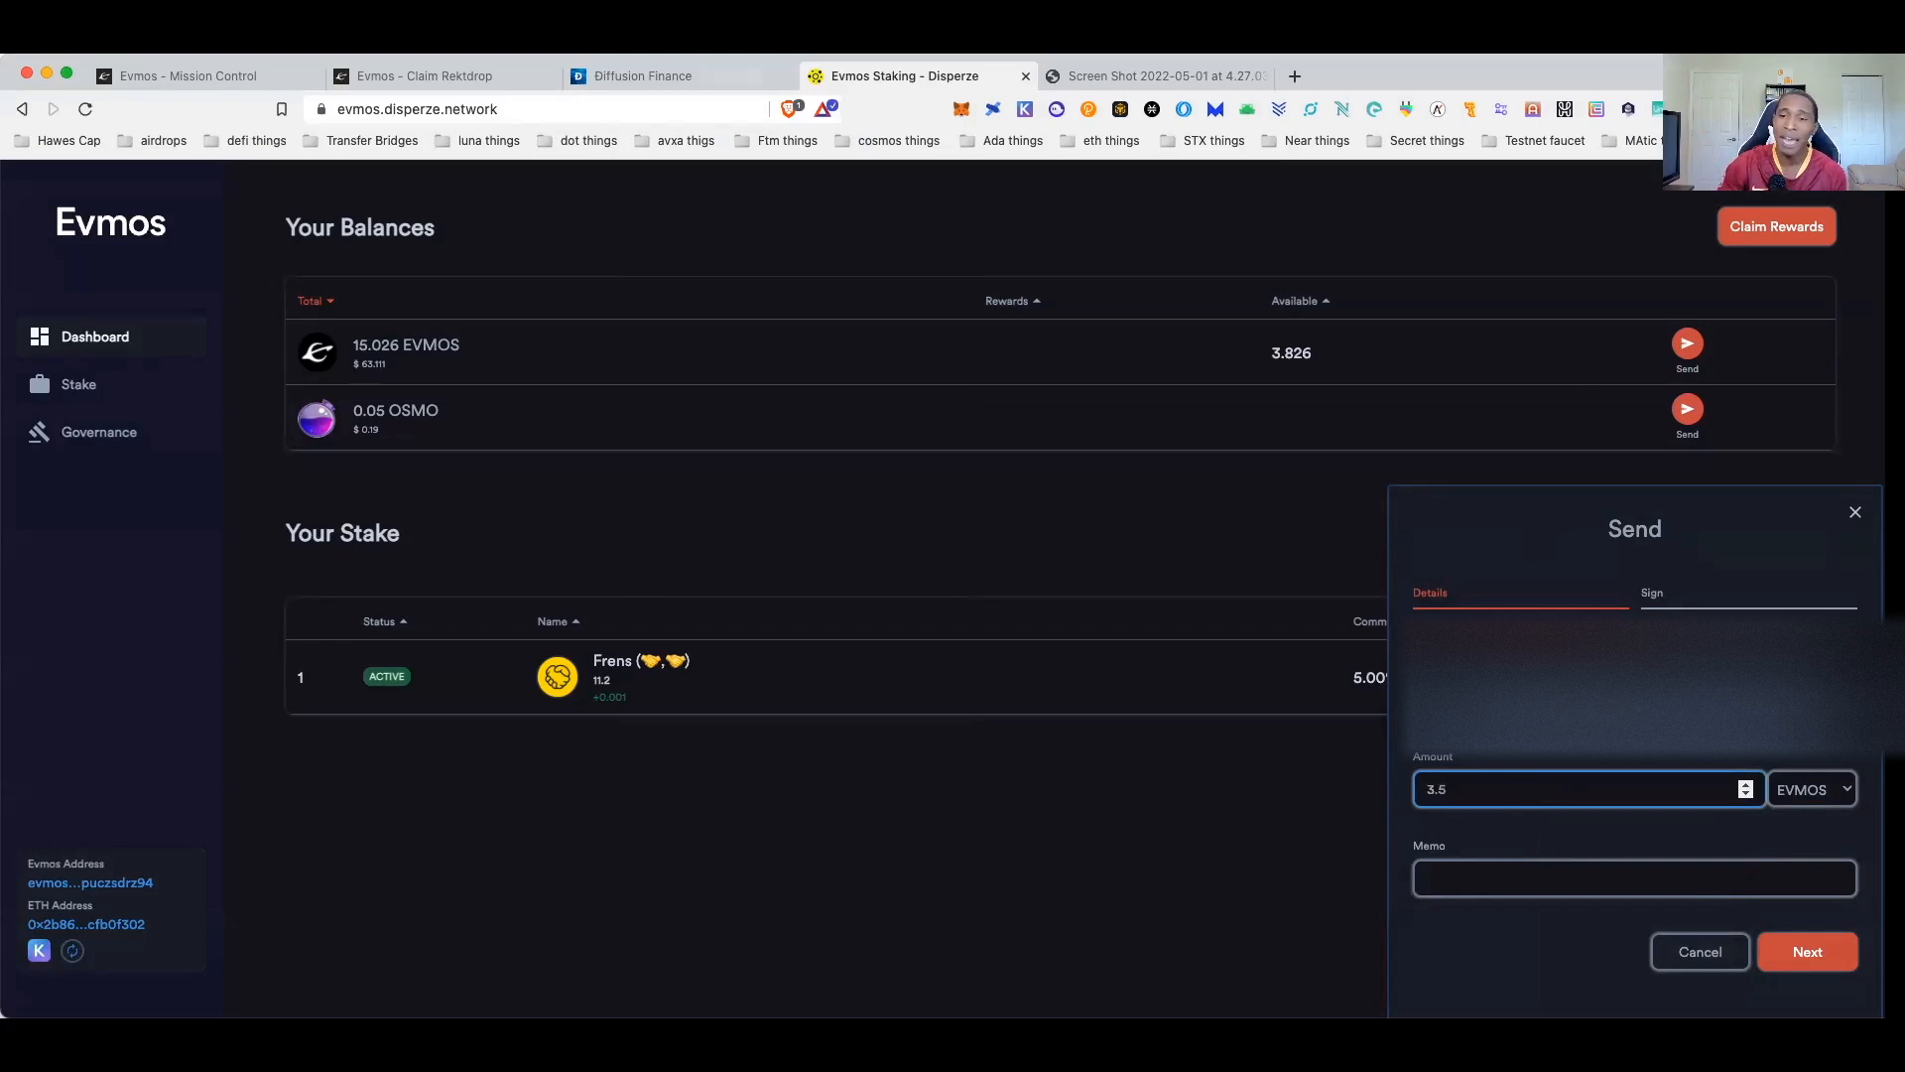
click(1807, 951)
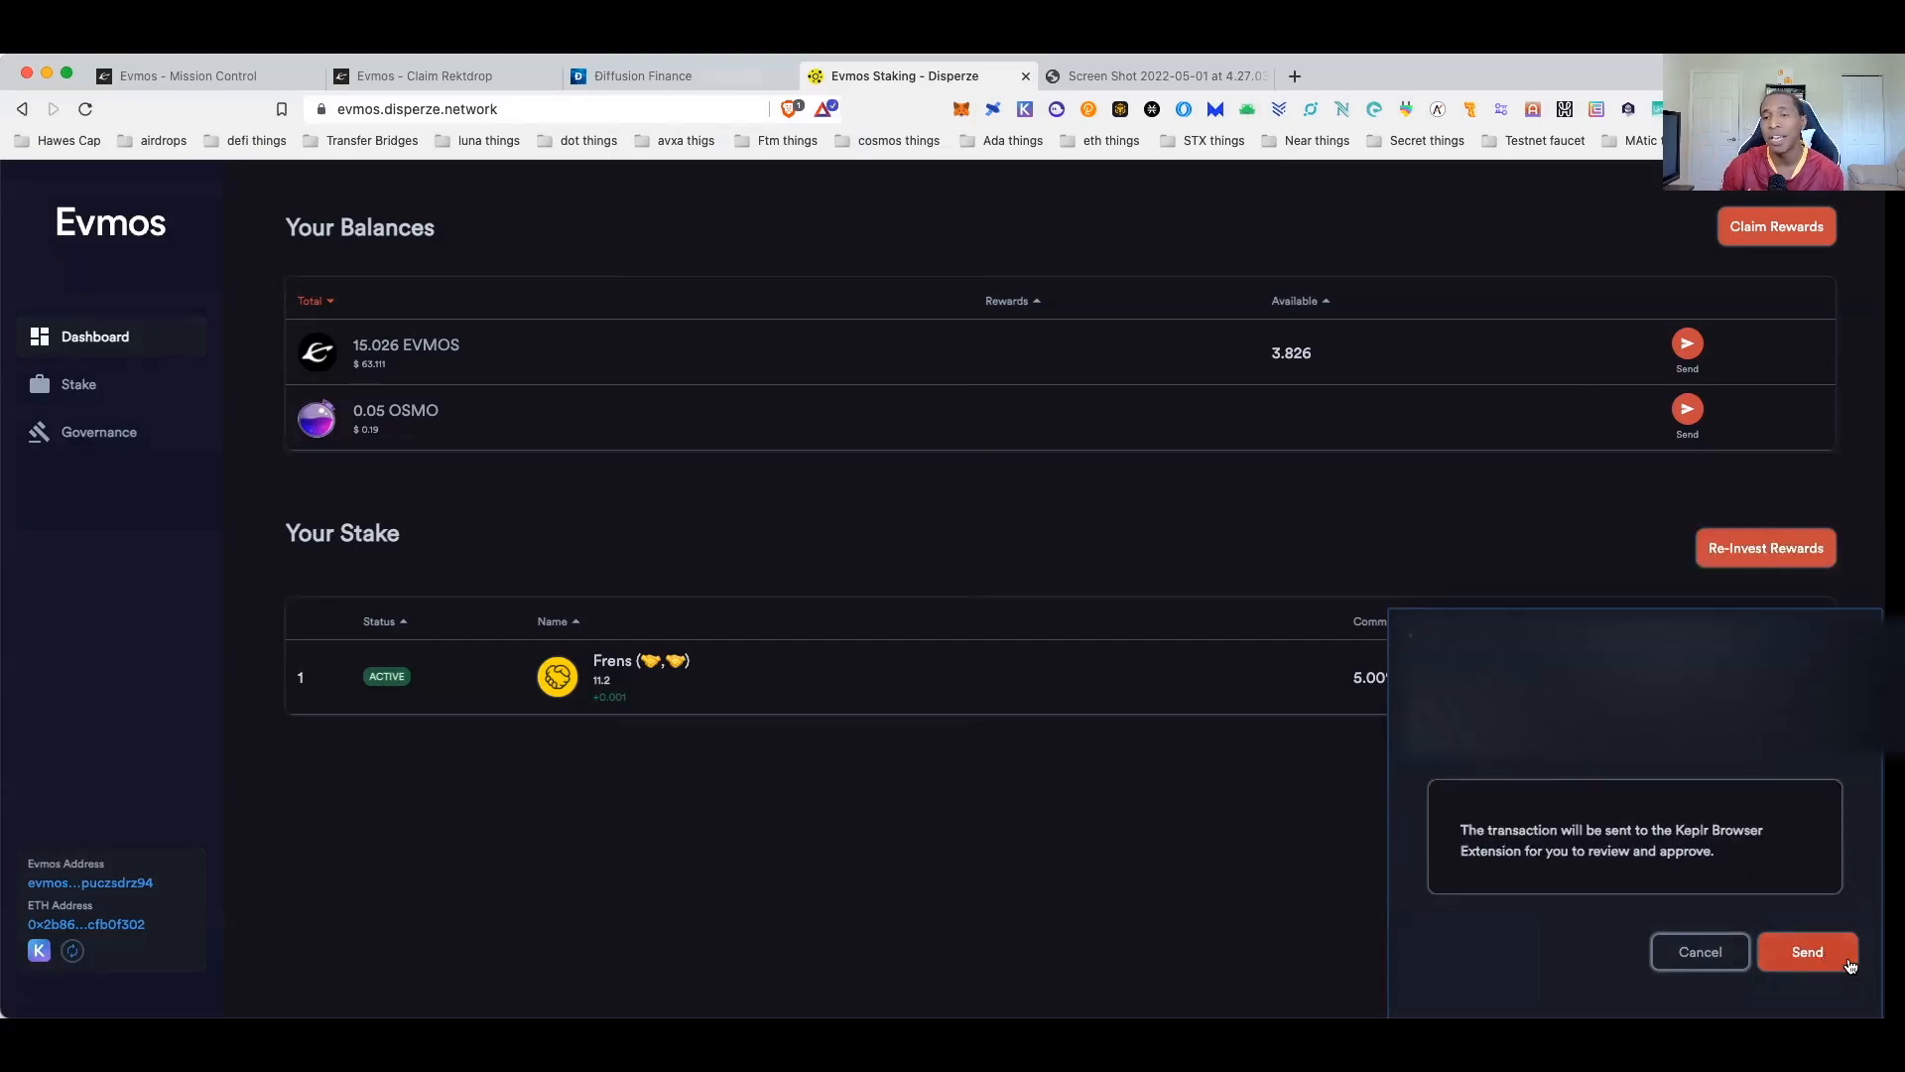
- Submit the 3.5 EVMOS transfer for Keplr approval, then switch to Diffusion Finance
click(1808, 951)
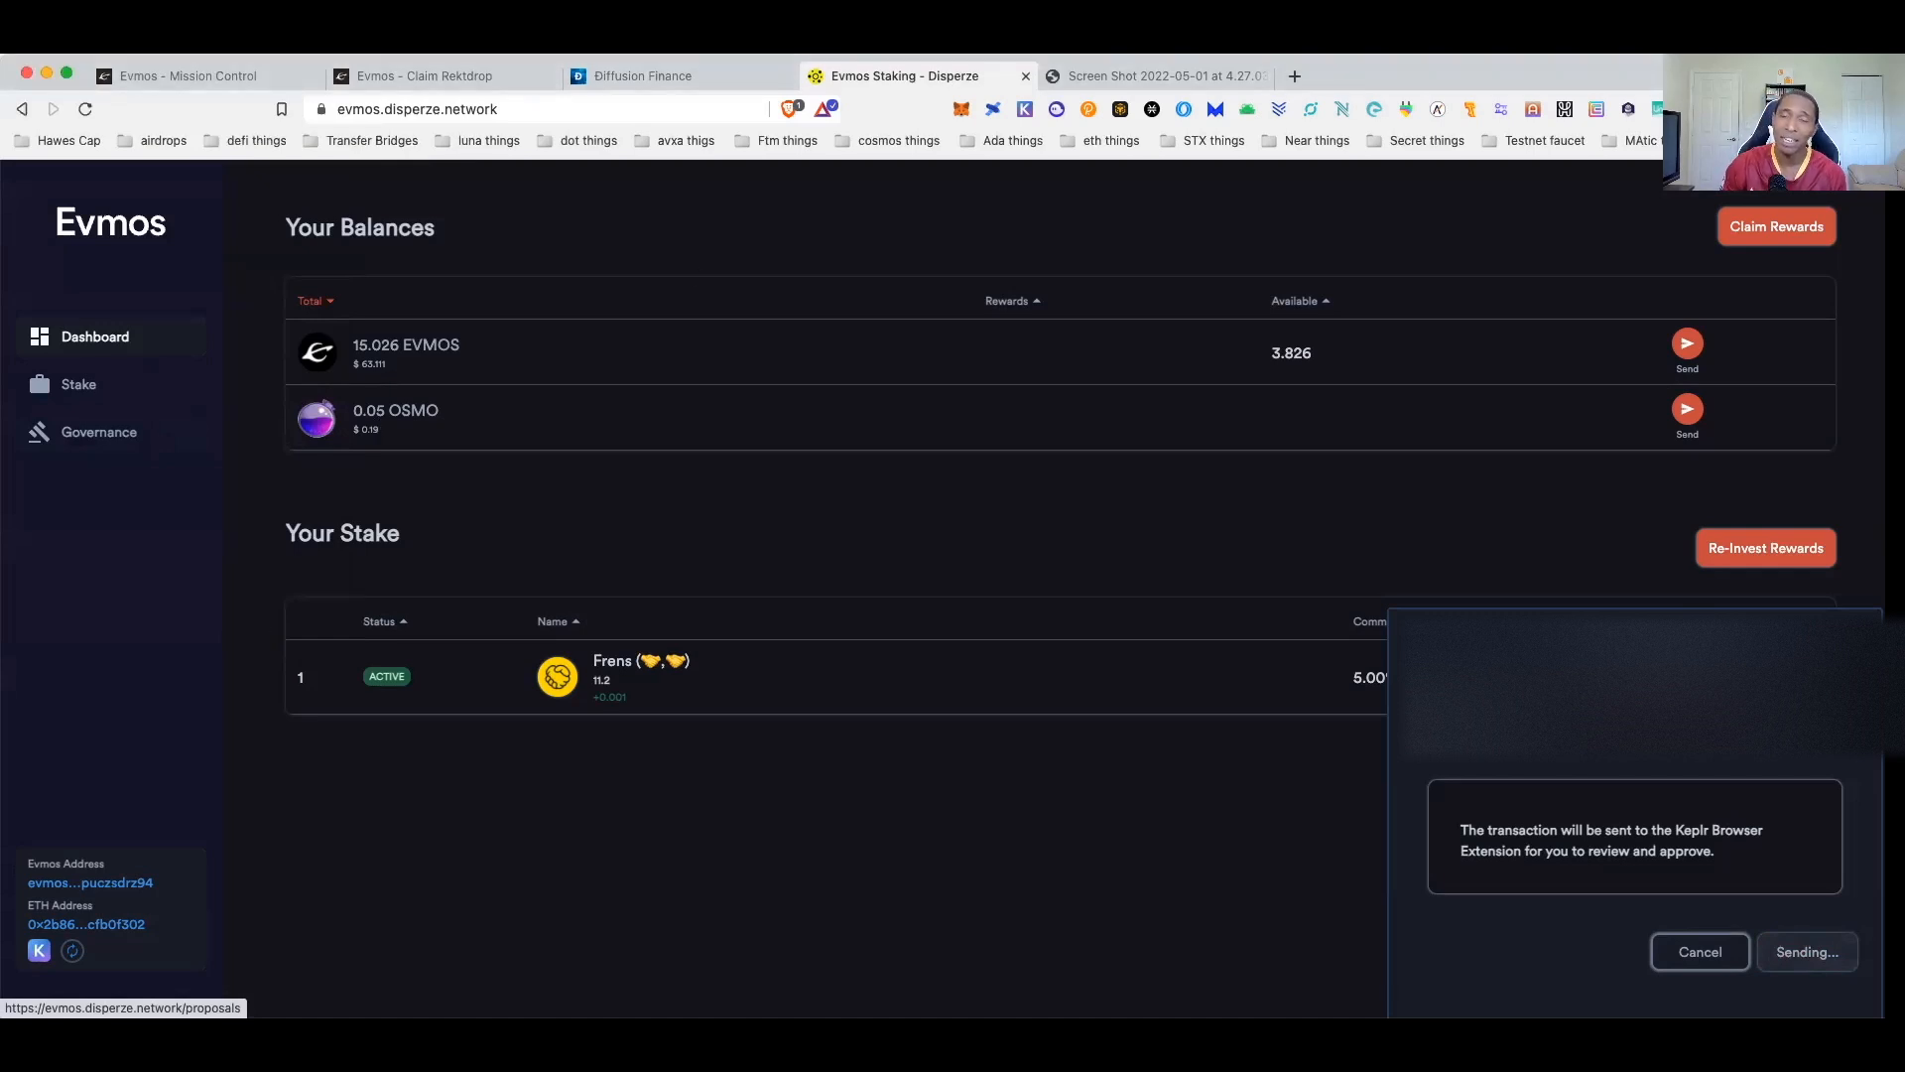
mouse_move(1423, 861)
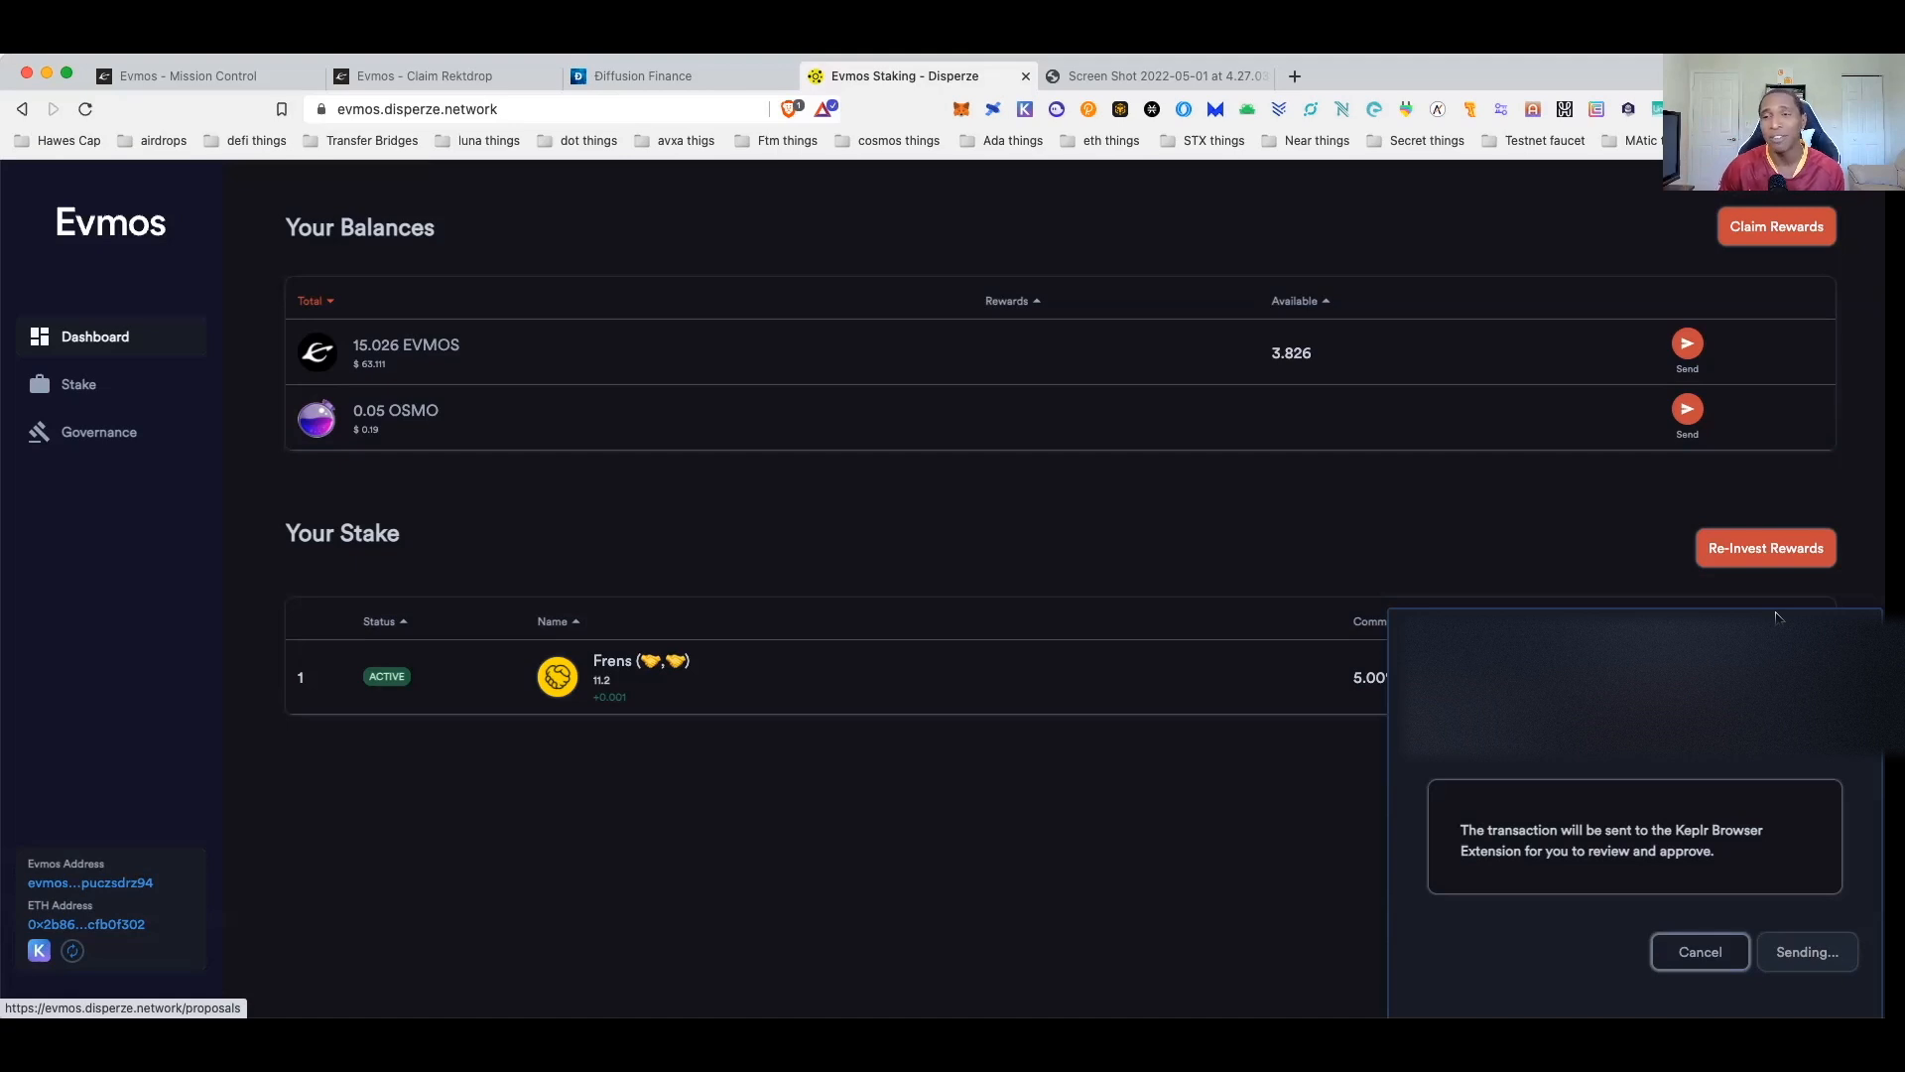
click(638, 76)
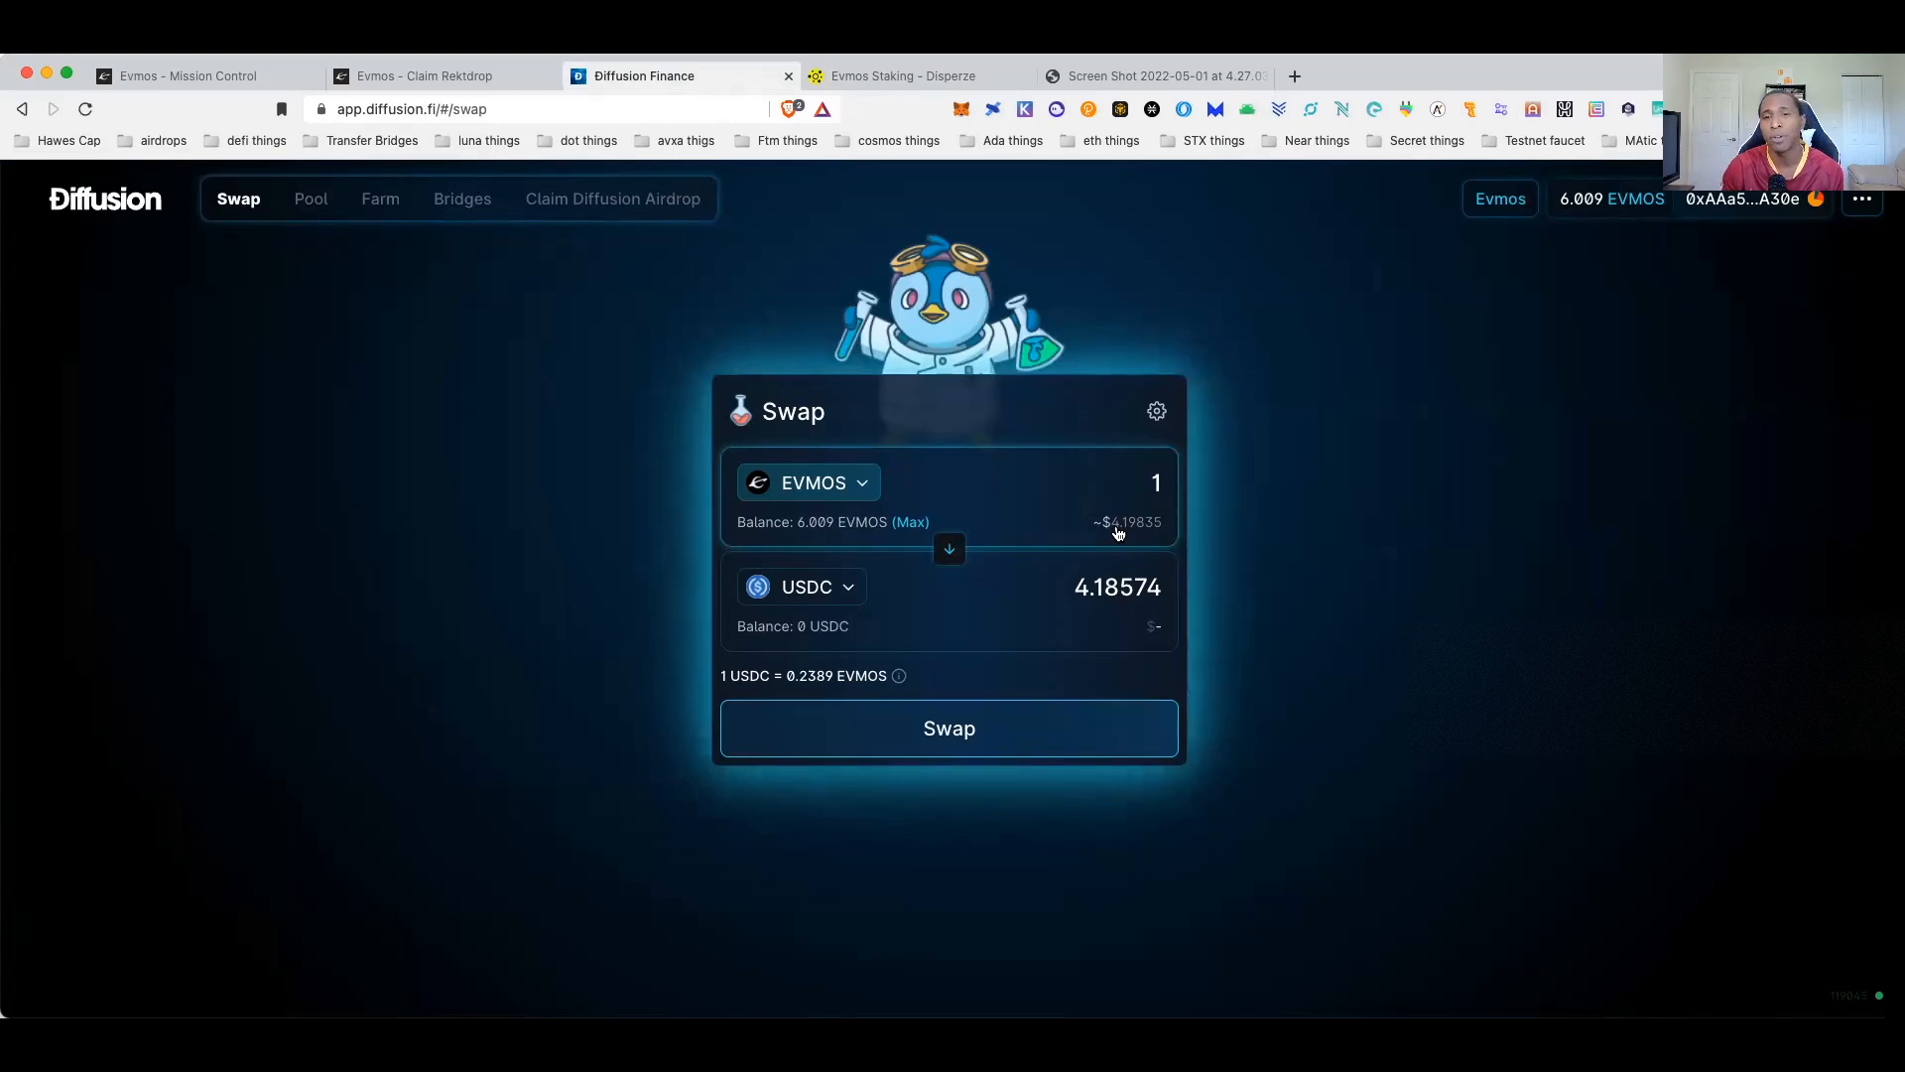
mouse_move(311, 198)
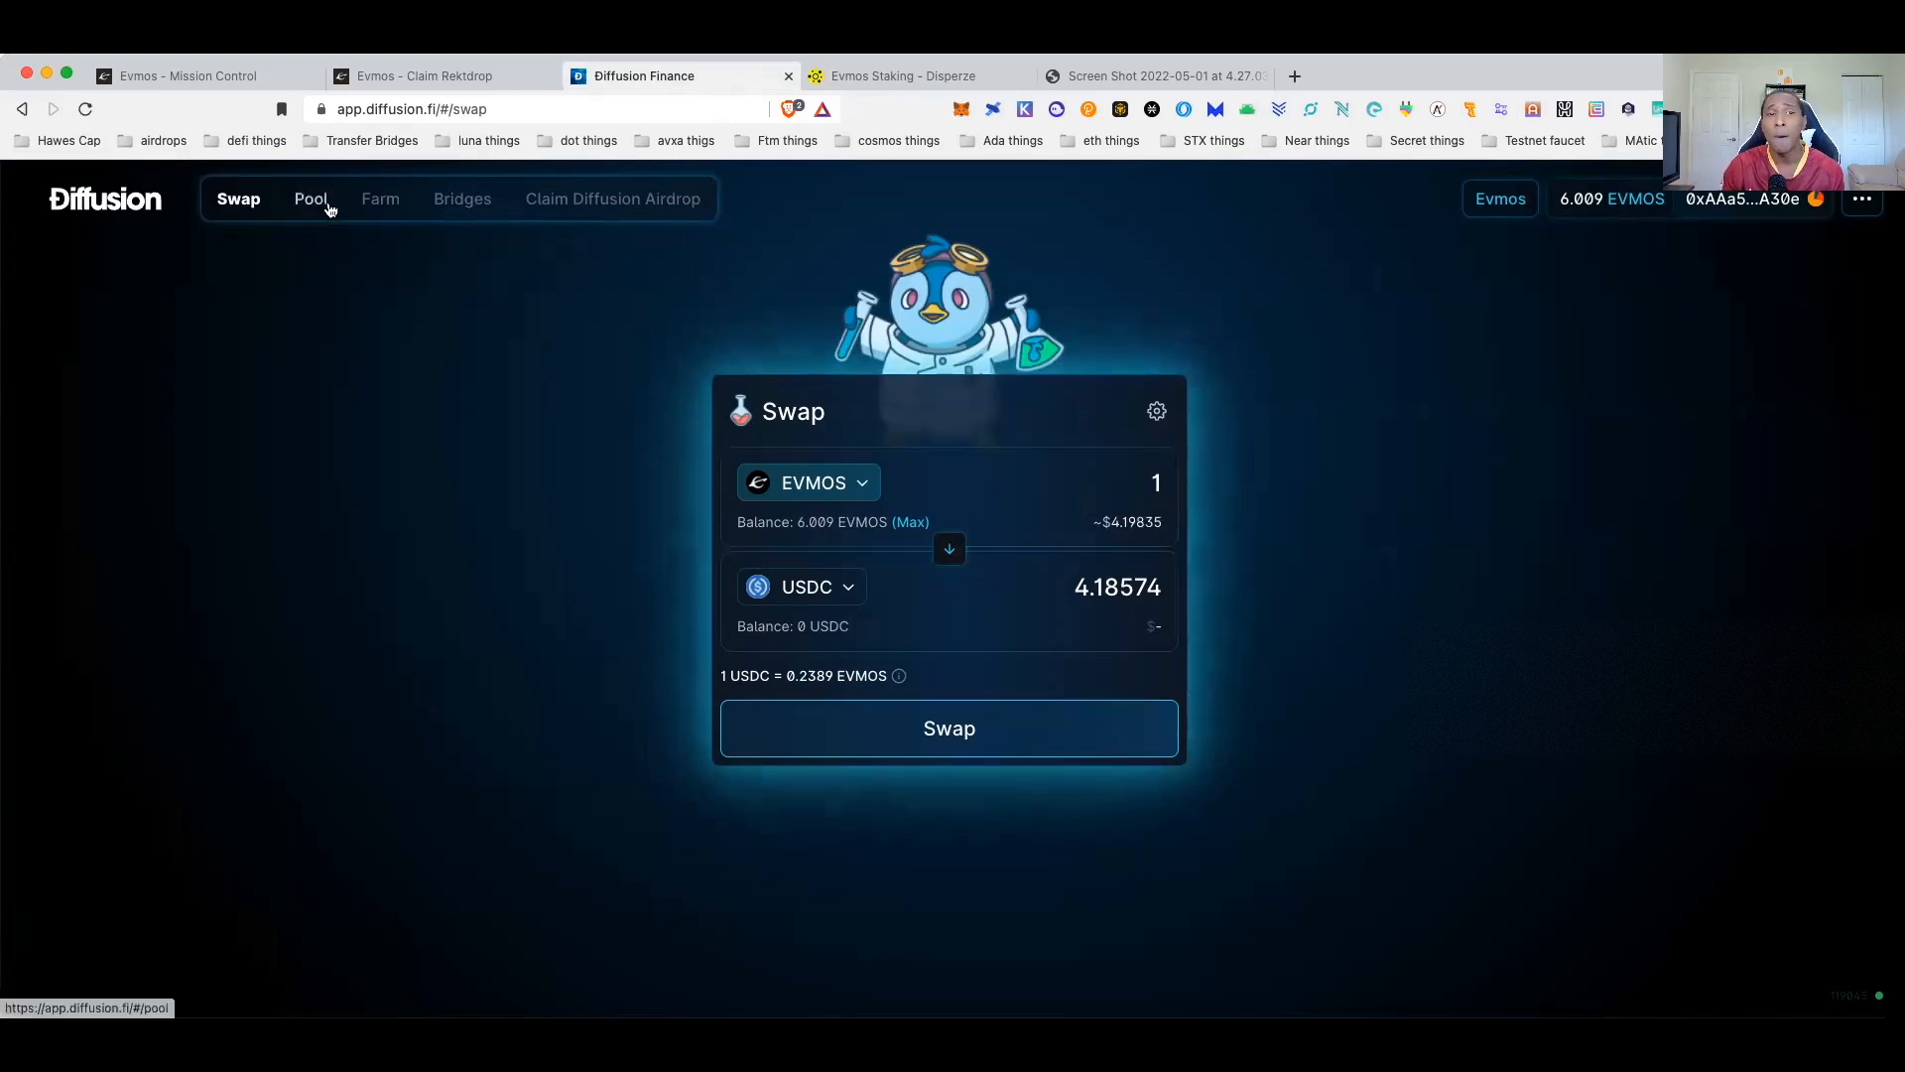
- View Diffusion's Pool page, then the Farm page listing USDC/WEVMOS and DIFF/WEVMOS pools
click(309, 199)
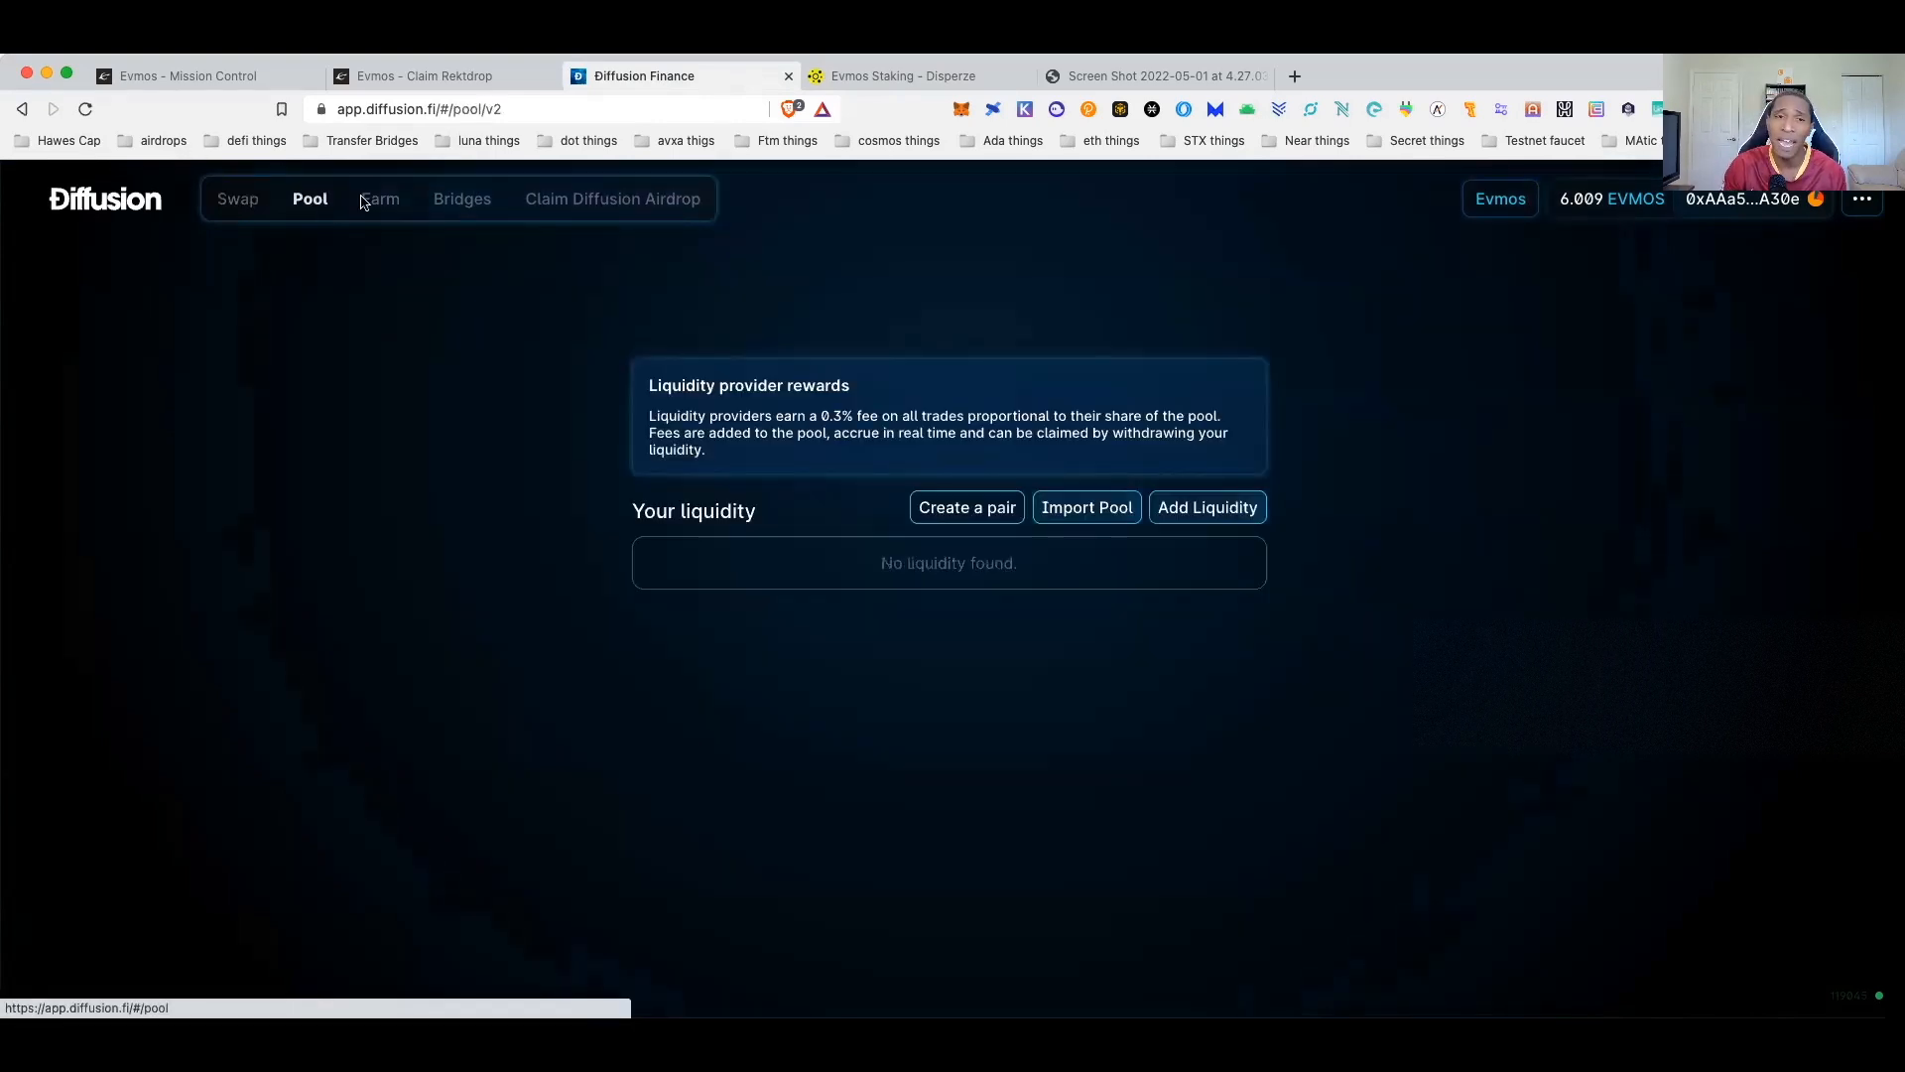
click(380, 199)
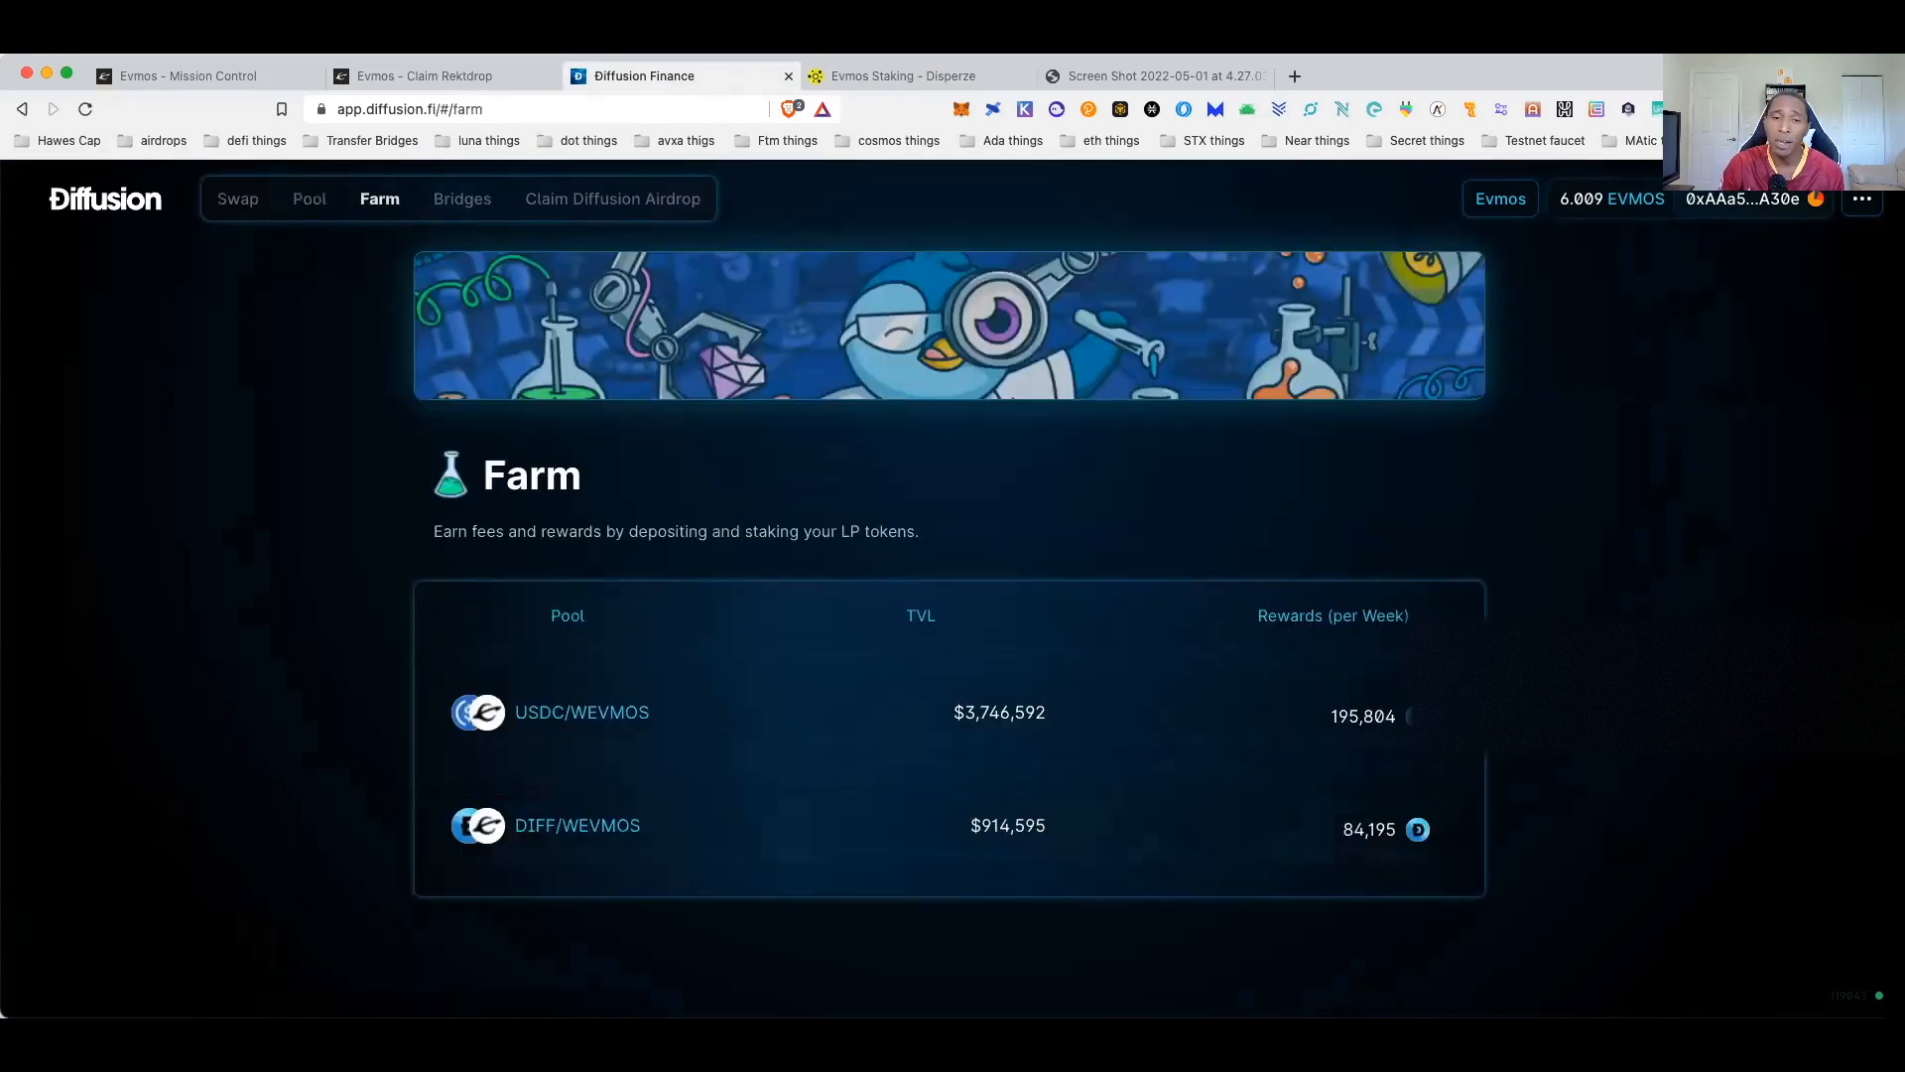
mouse_move(999, 712)
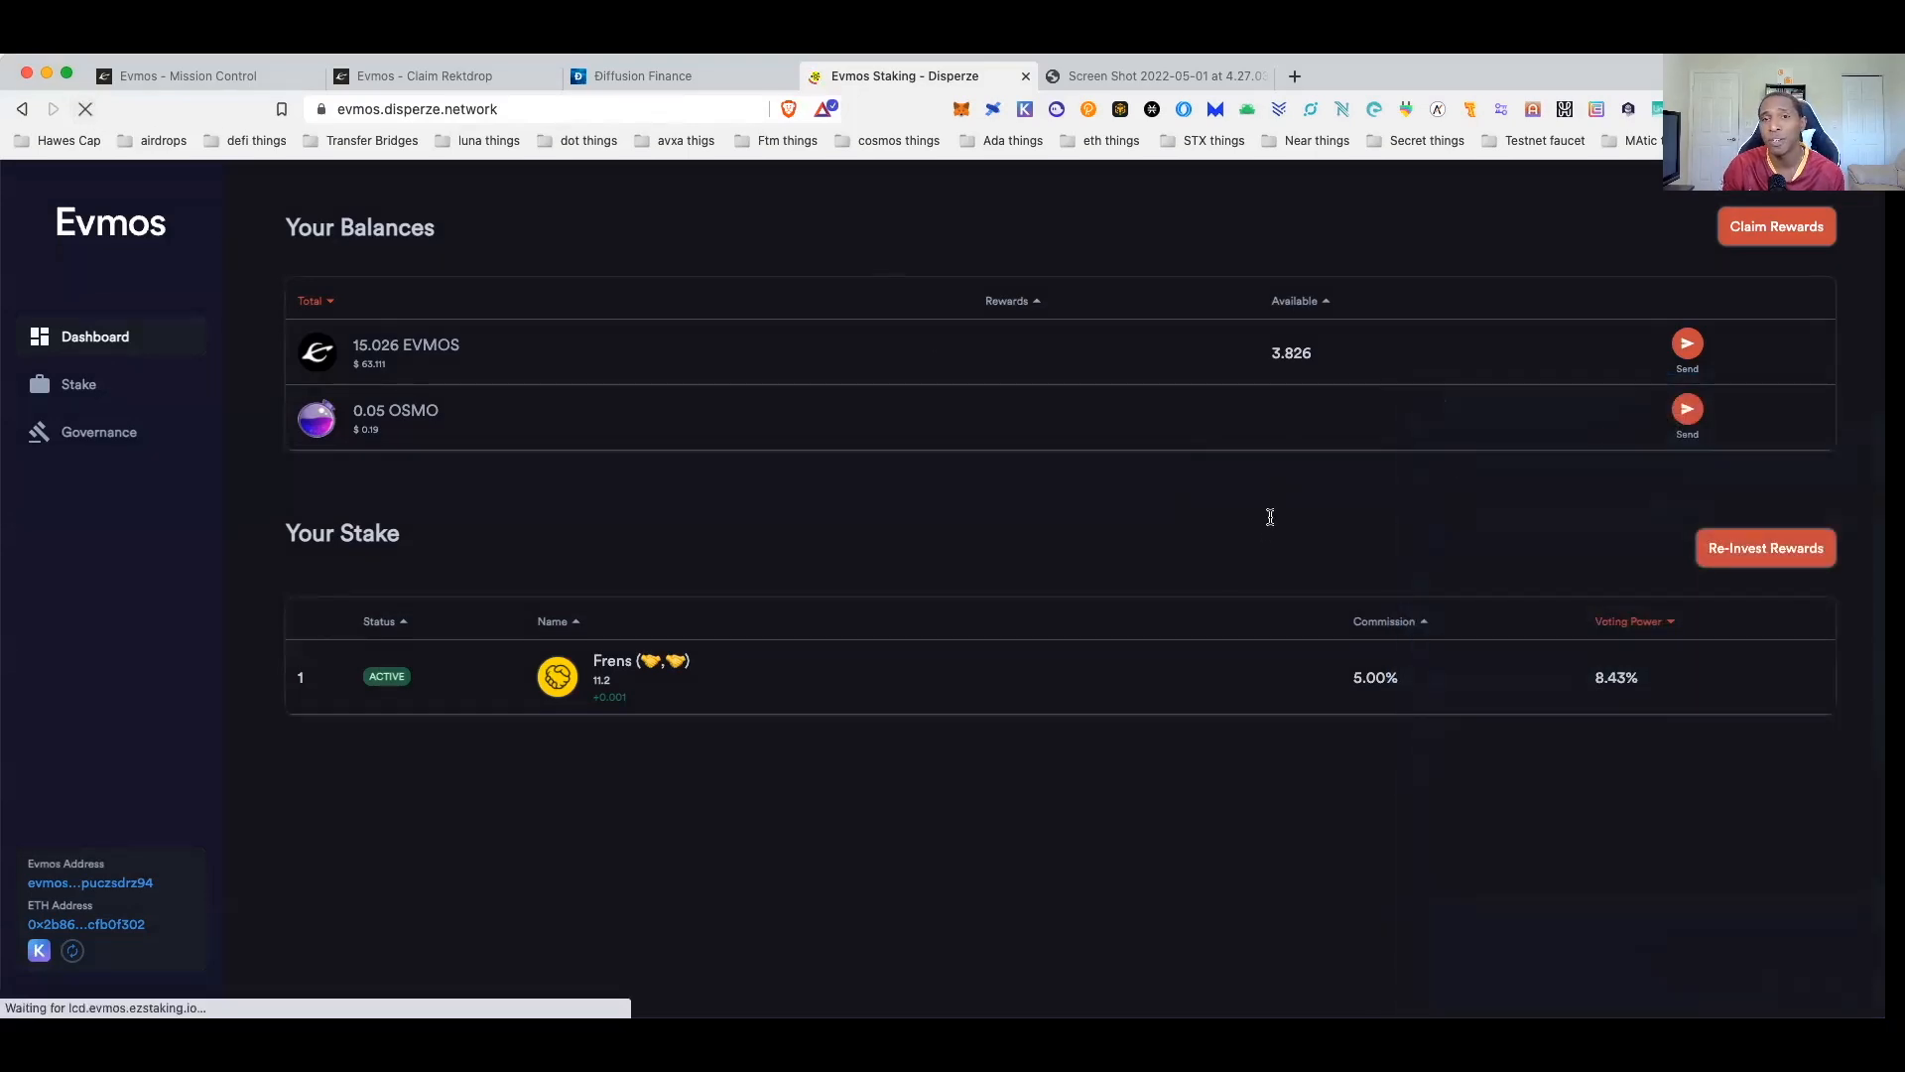
mouse_move(1273, 521)
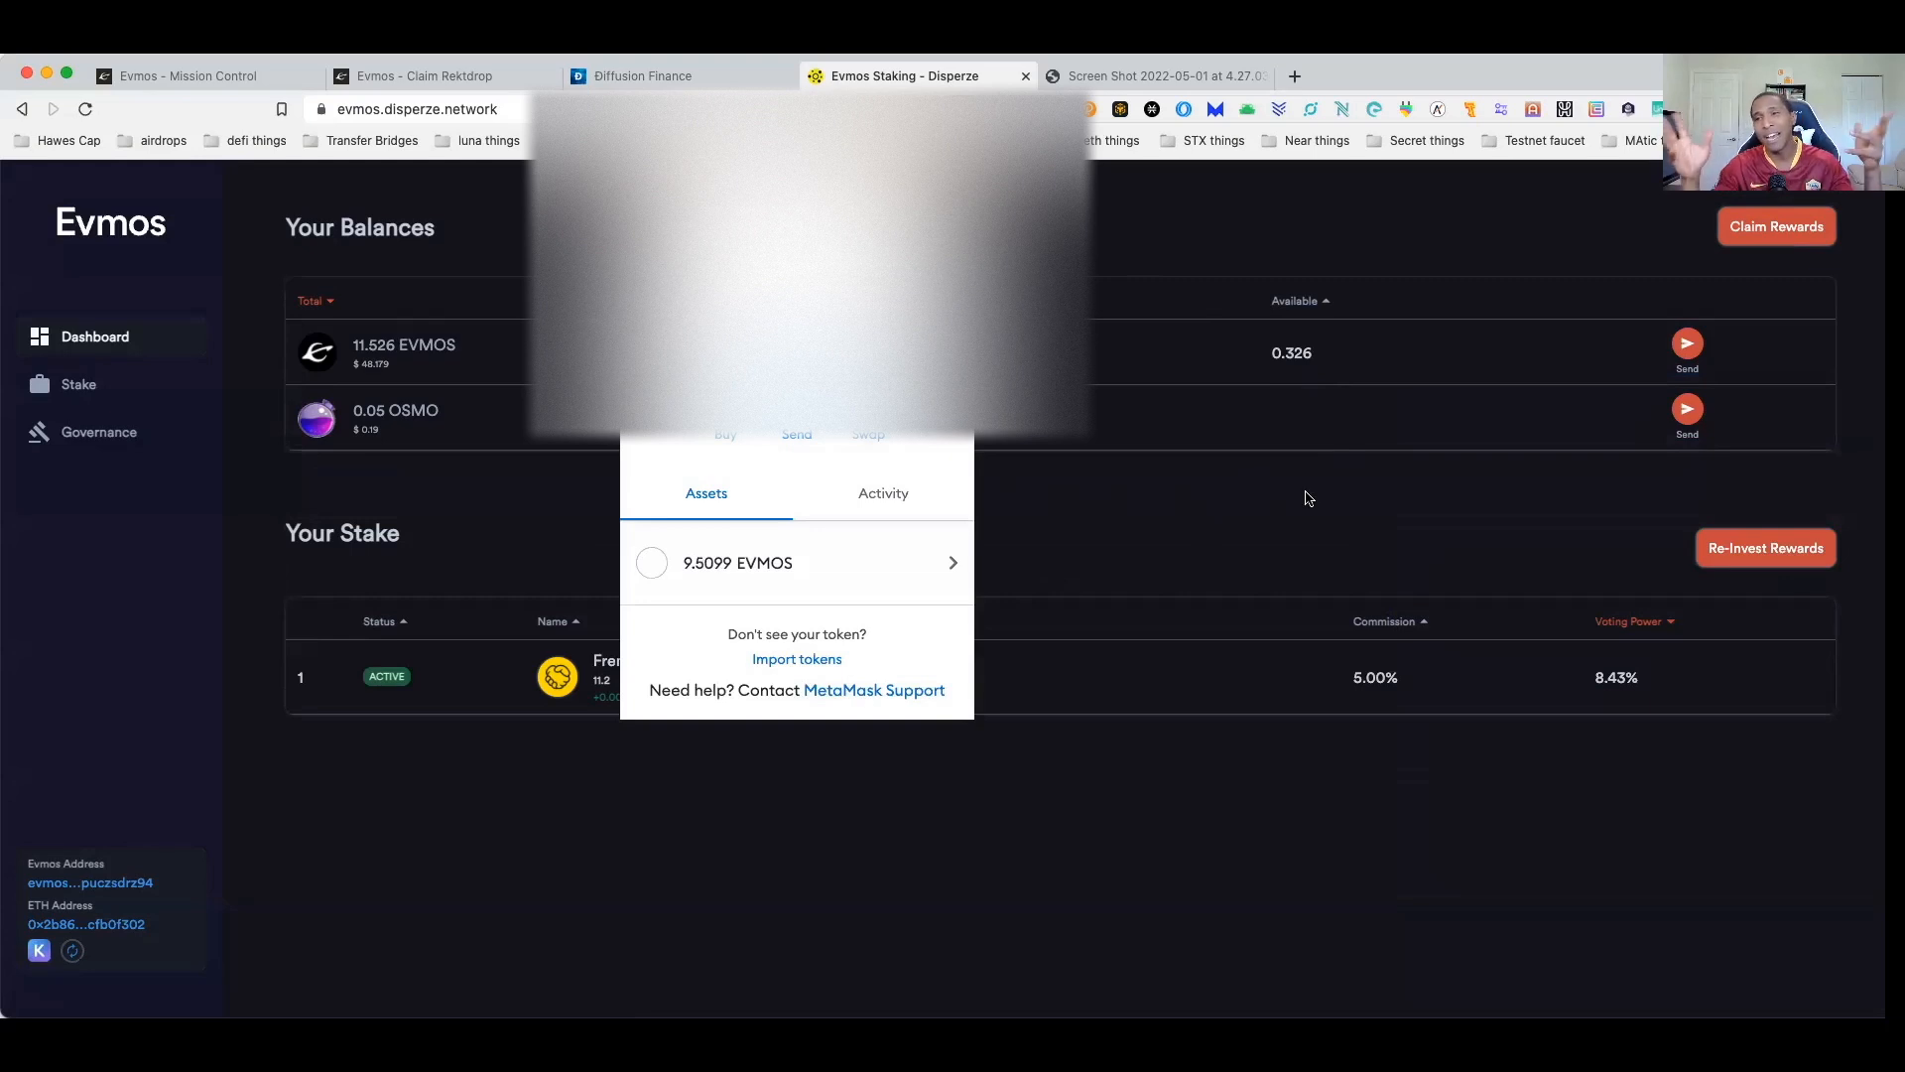
- Close the wallet balance popup and go back to the Diffusion Finance swap page
click(1256, 534)
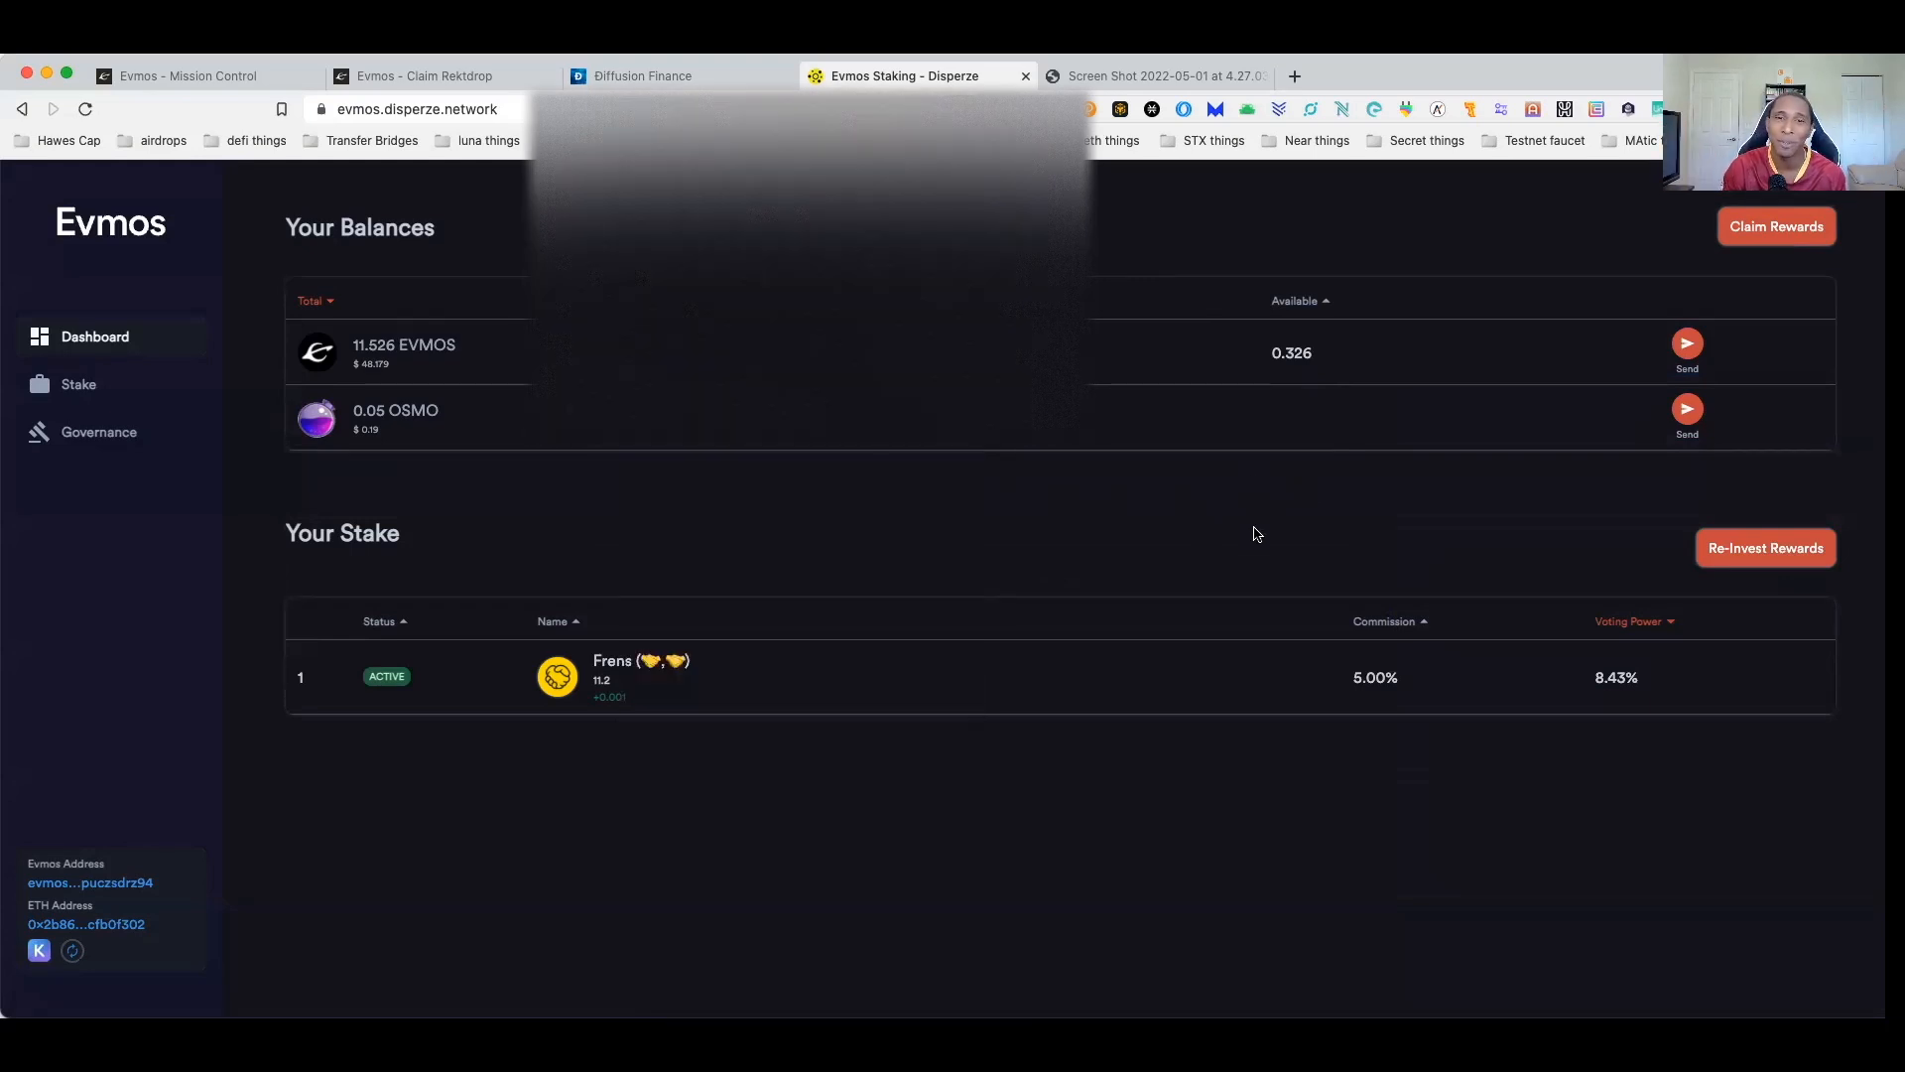
click(643, 75)
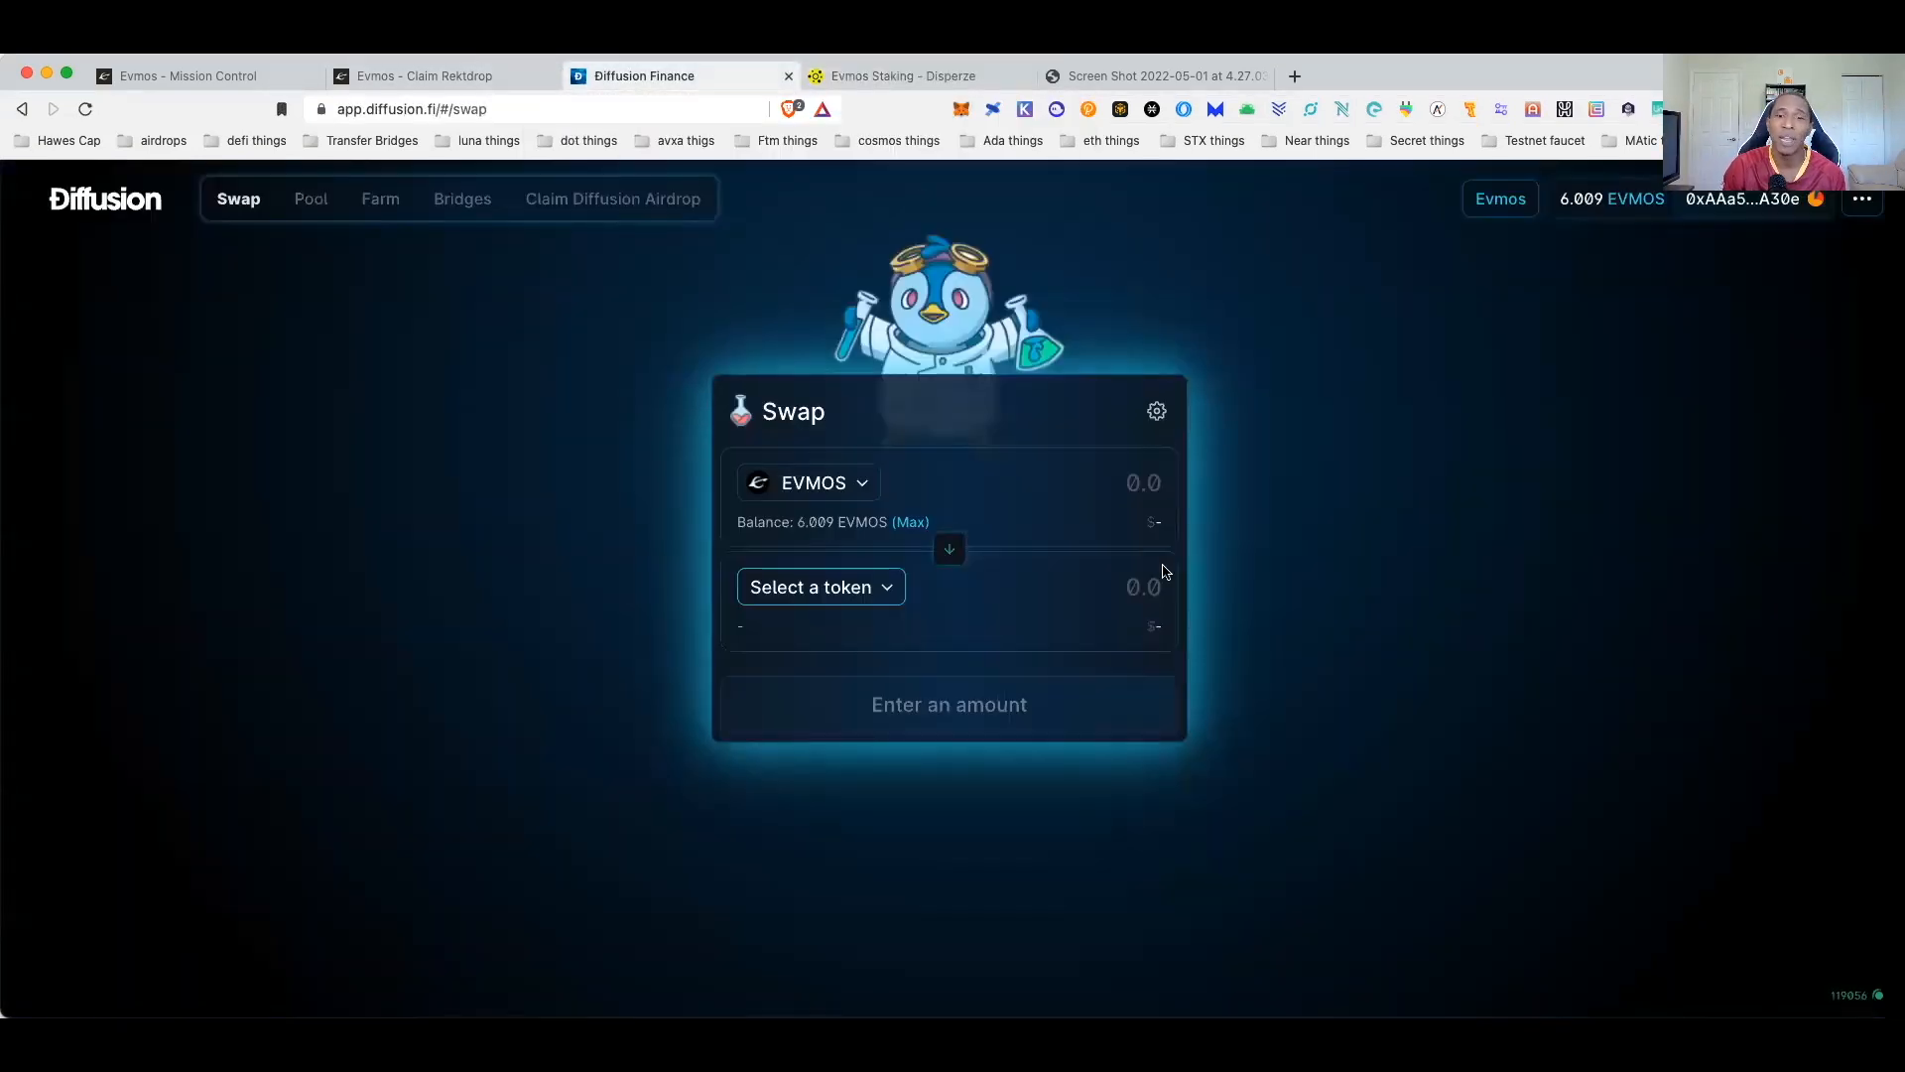
- Reload the Diffusion swap page until the EVMOS balance shows 9.509
click(84, 108)
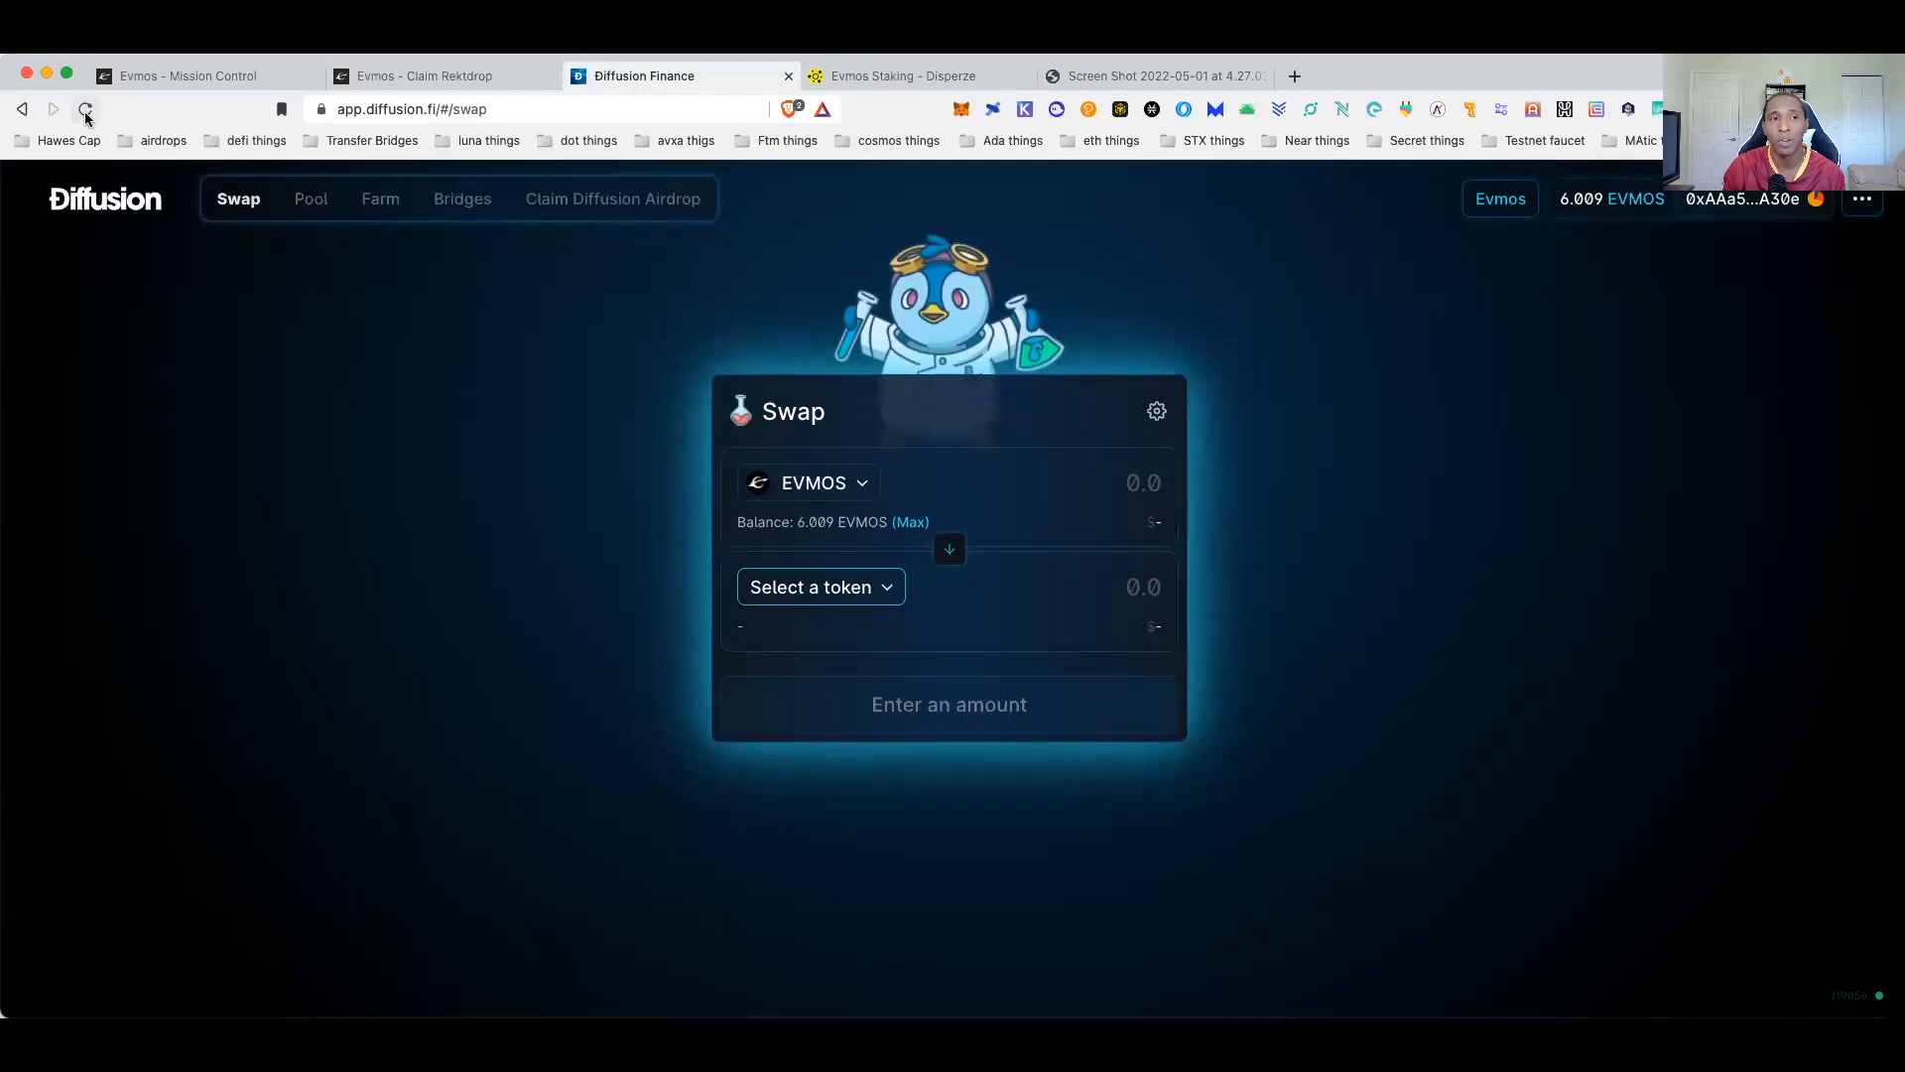
mouse_move(86, 109)
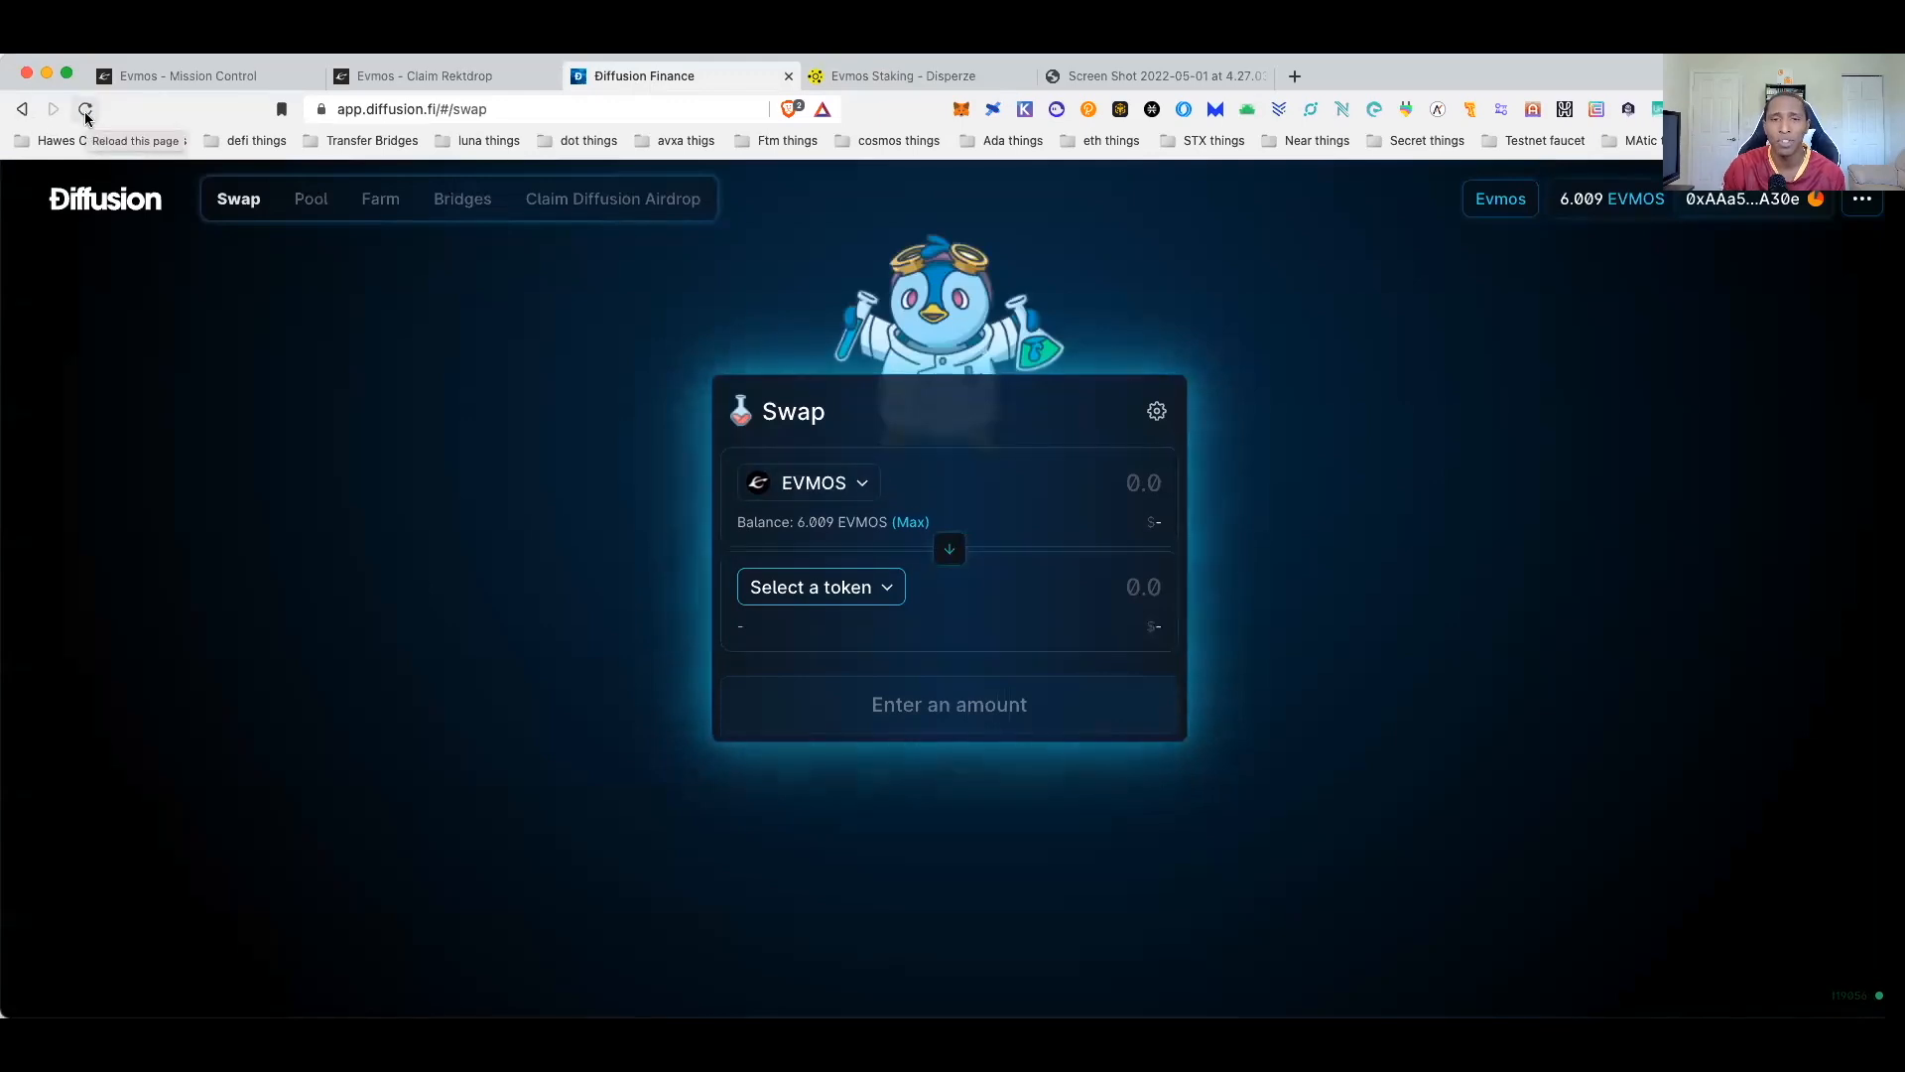
click(811, 586)
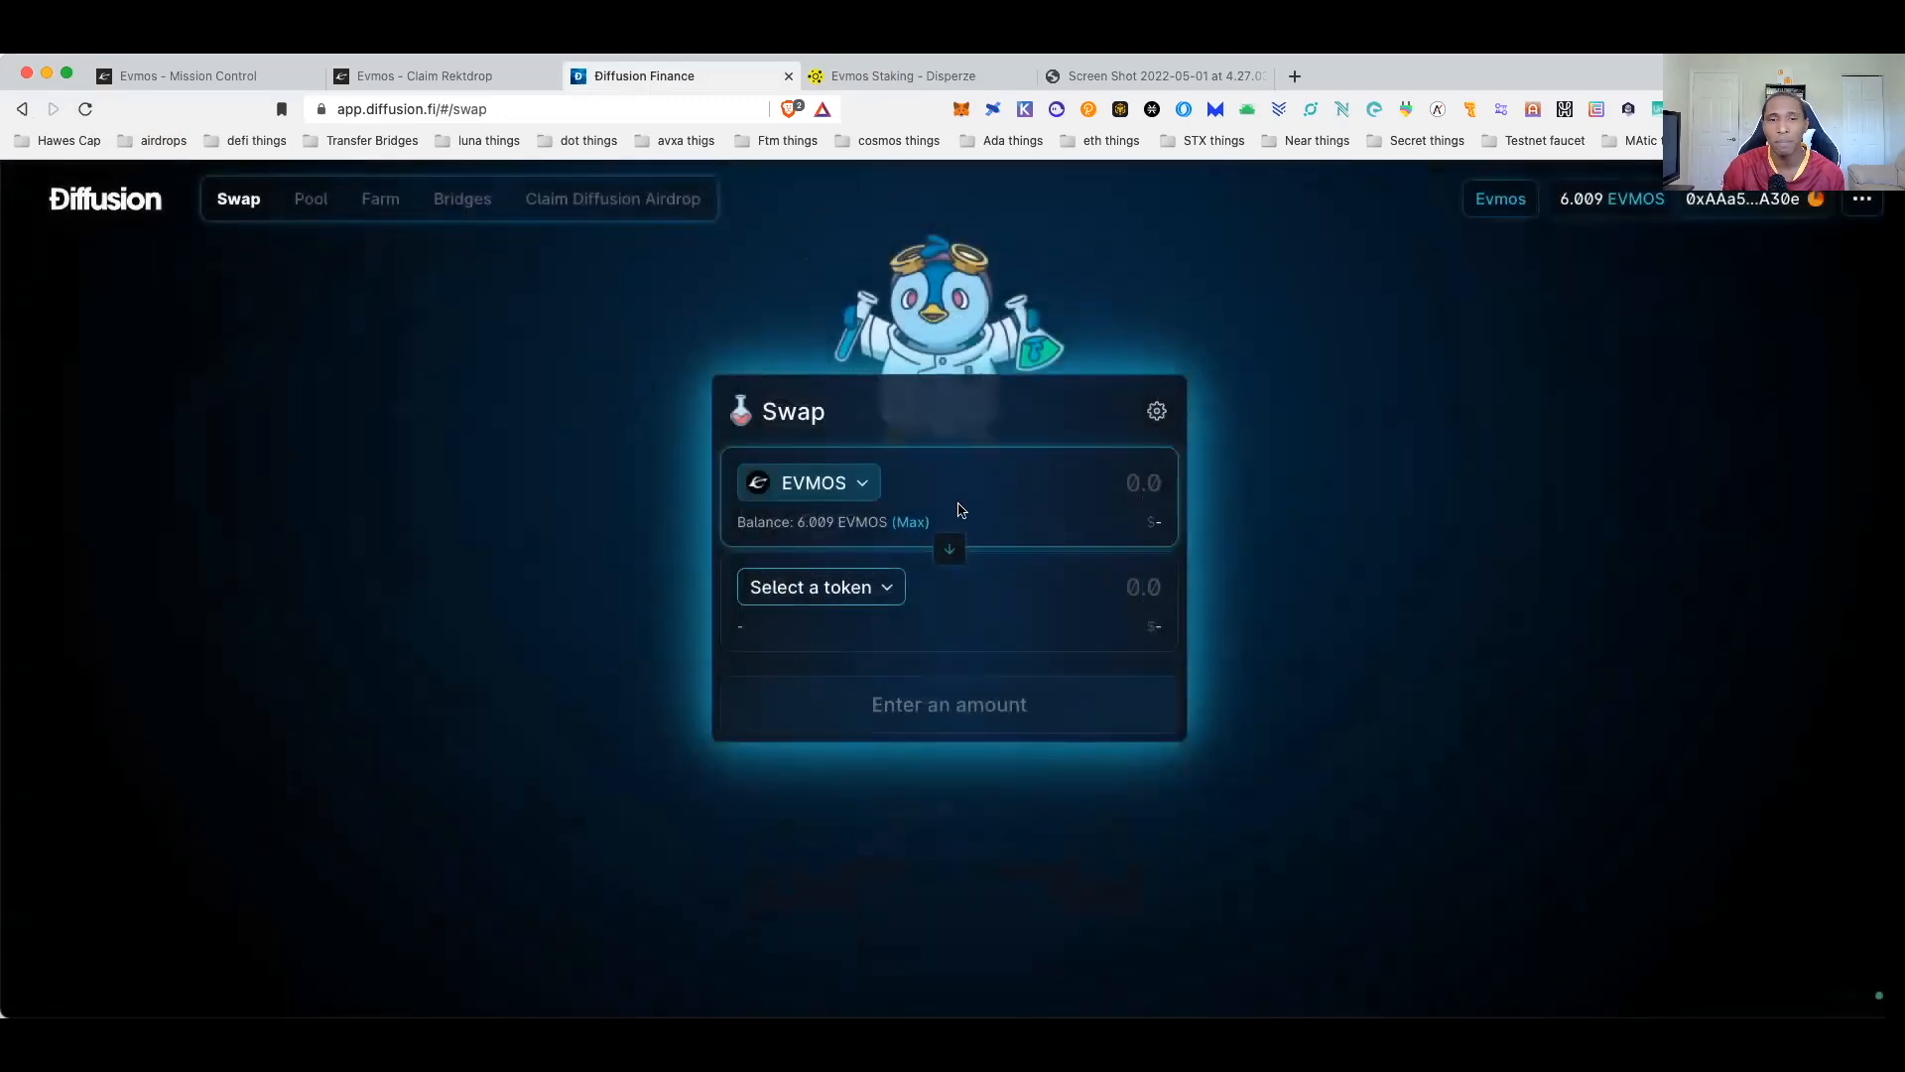
click(83, 108)
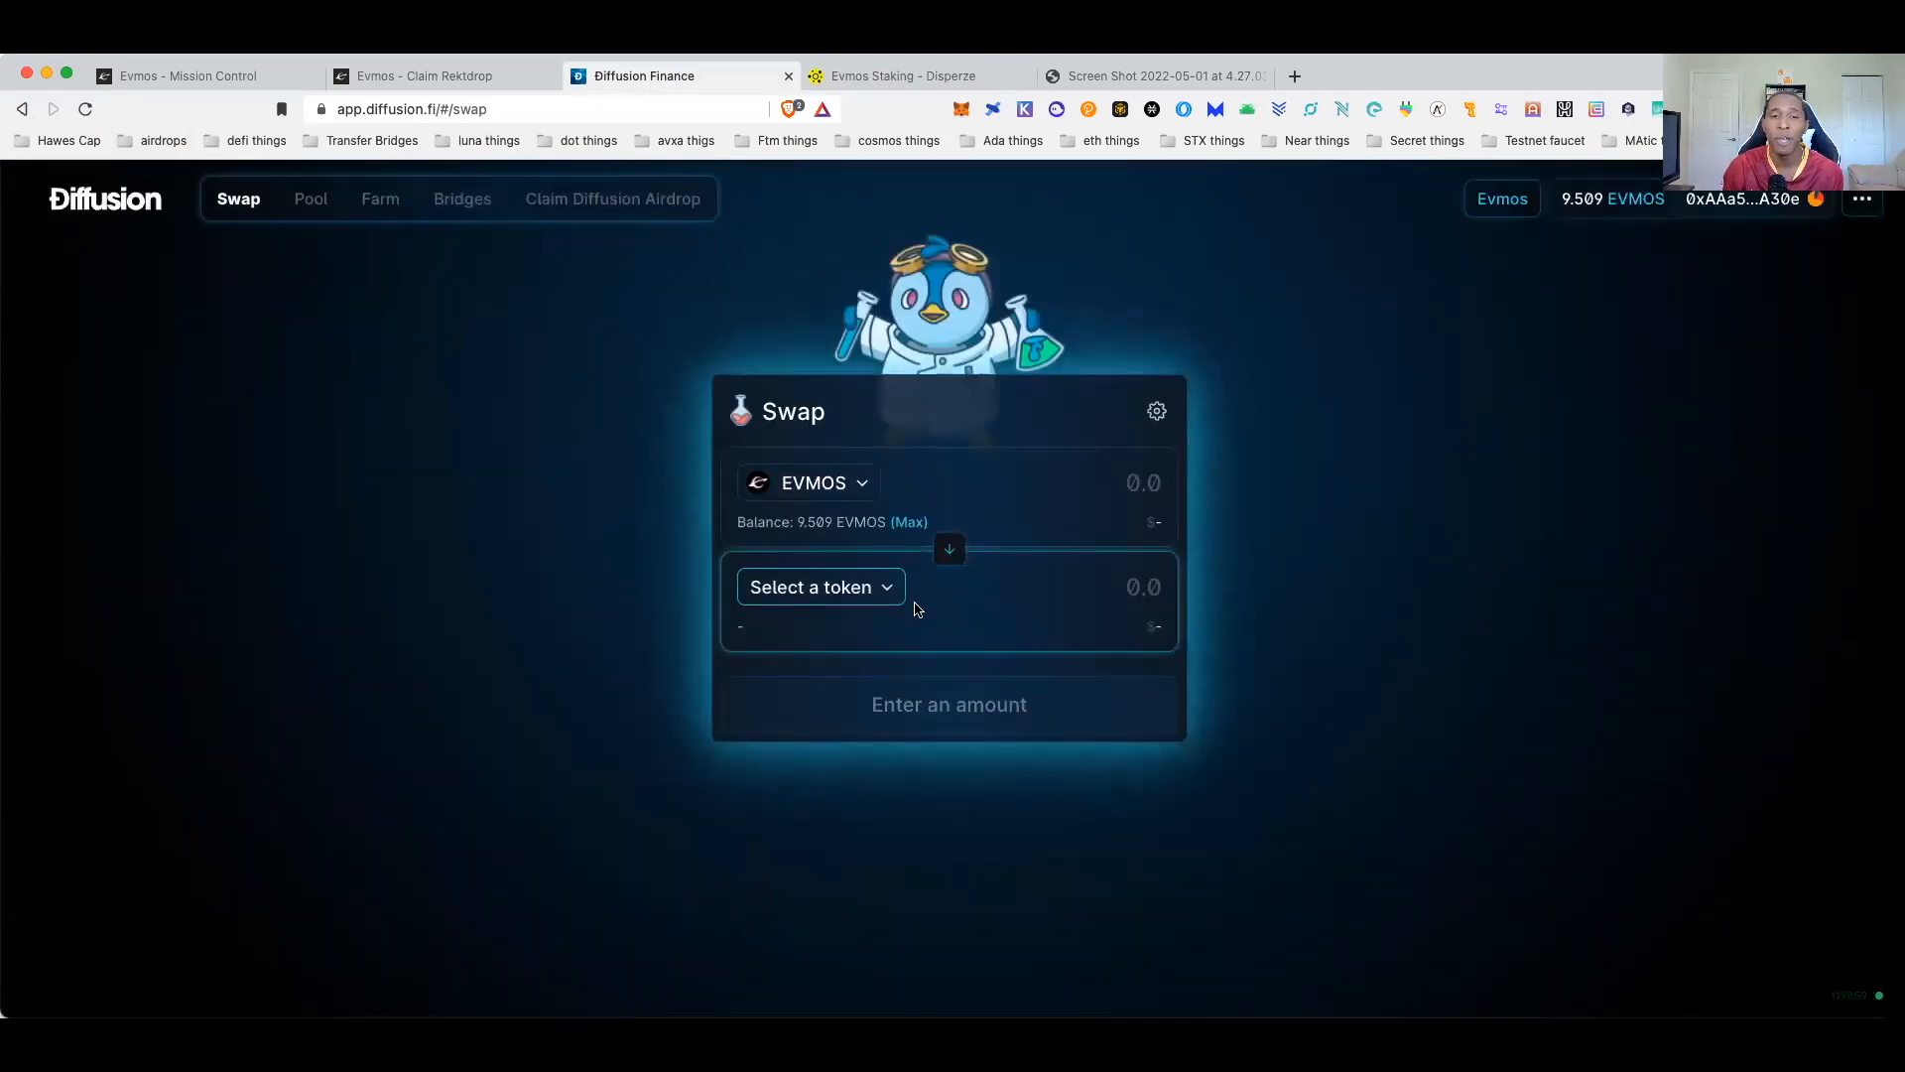
- Swap 1 EVMOS for USDC (about 4.20518), confirm, and dismiss the submitted notice
click(821, 586)
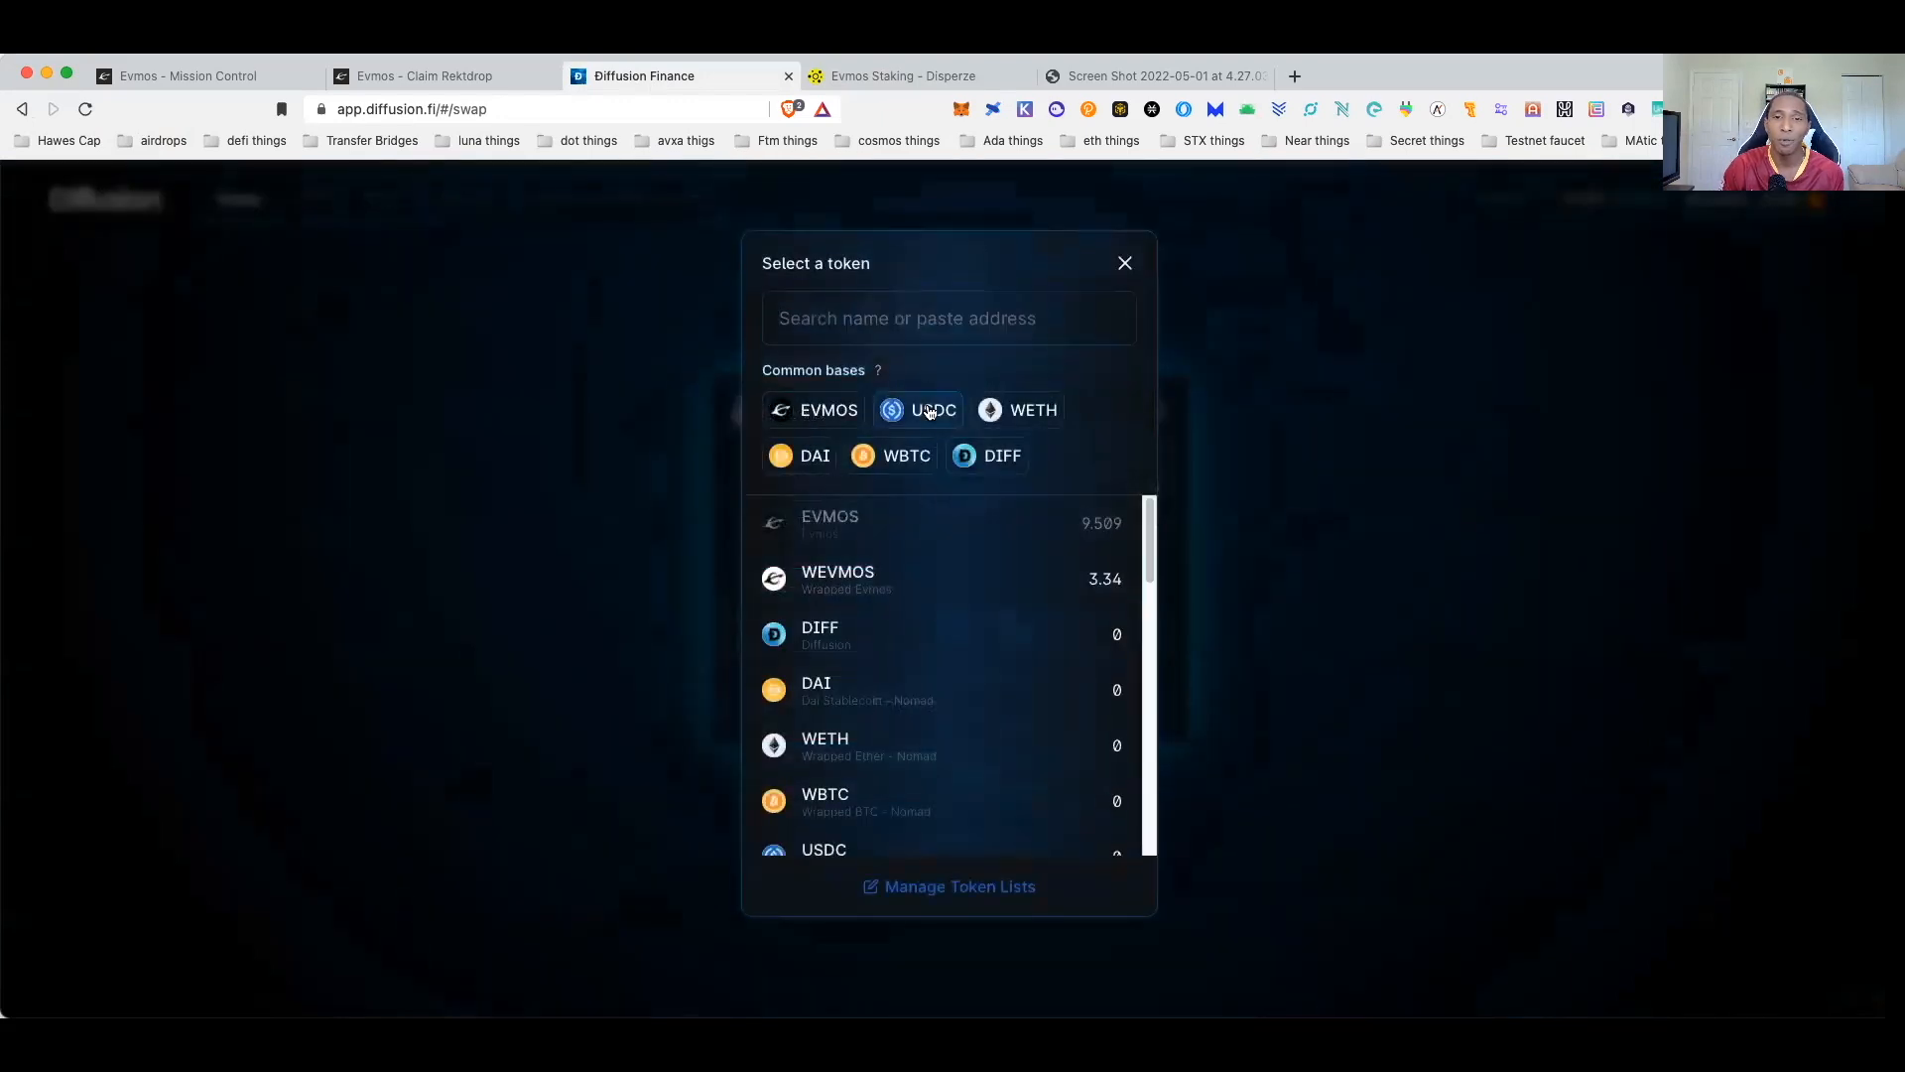
click(932, 410)
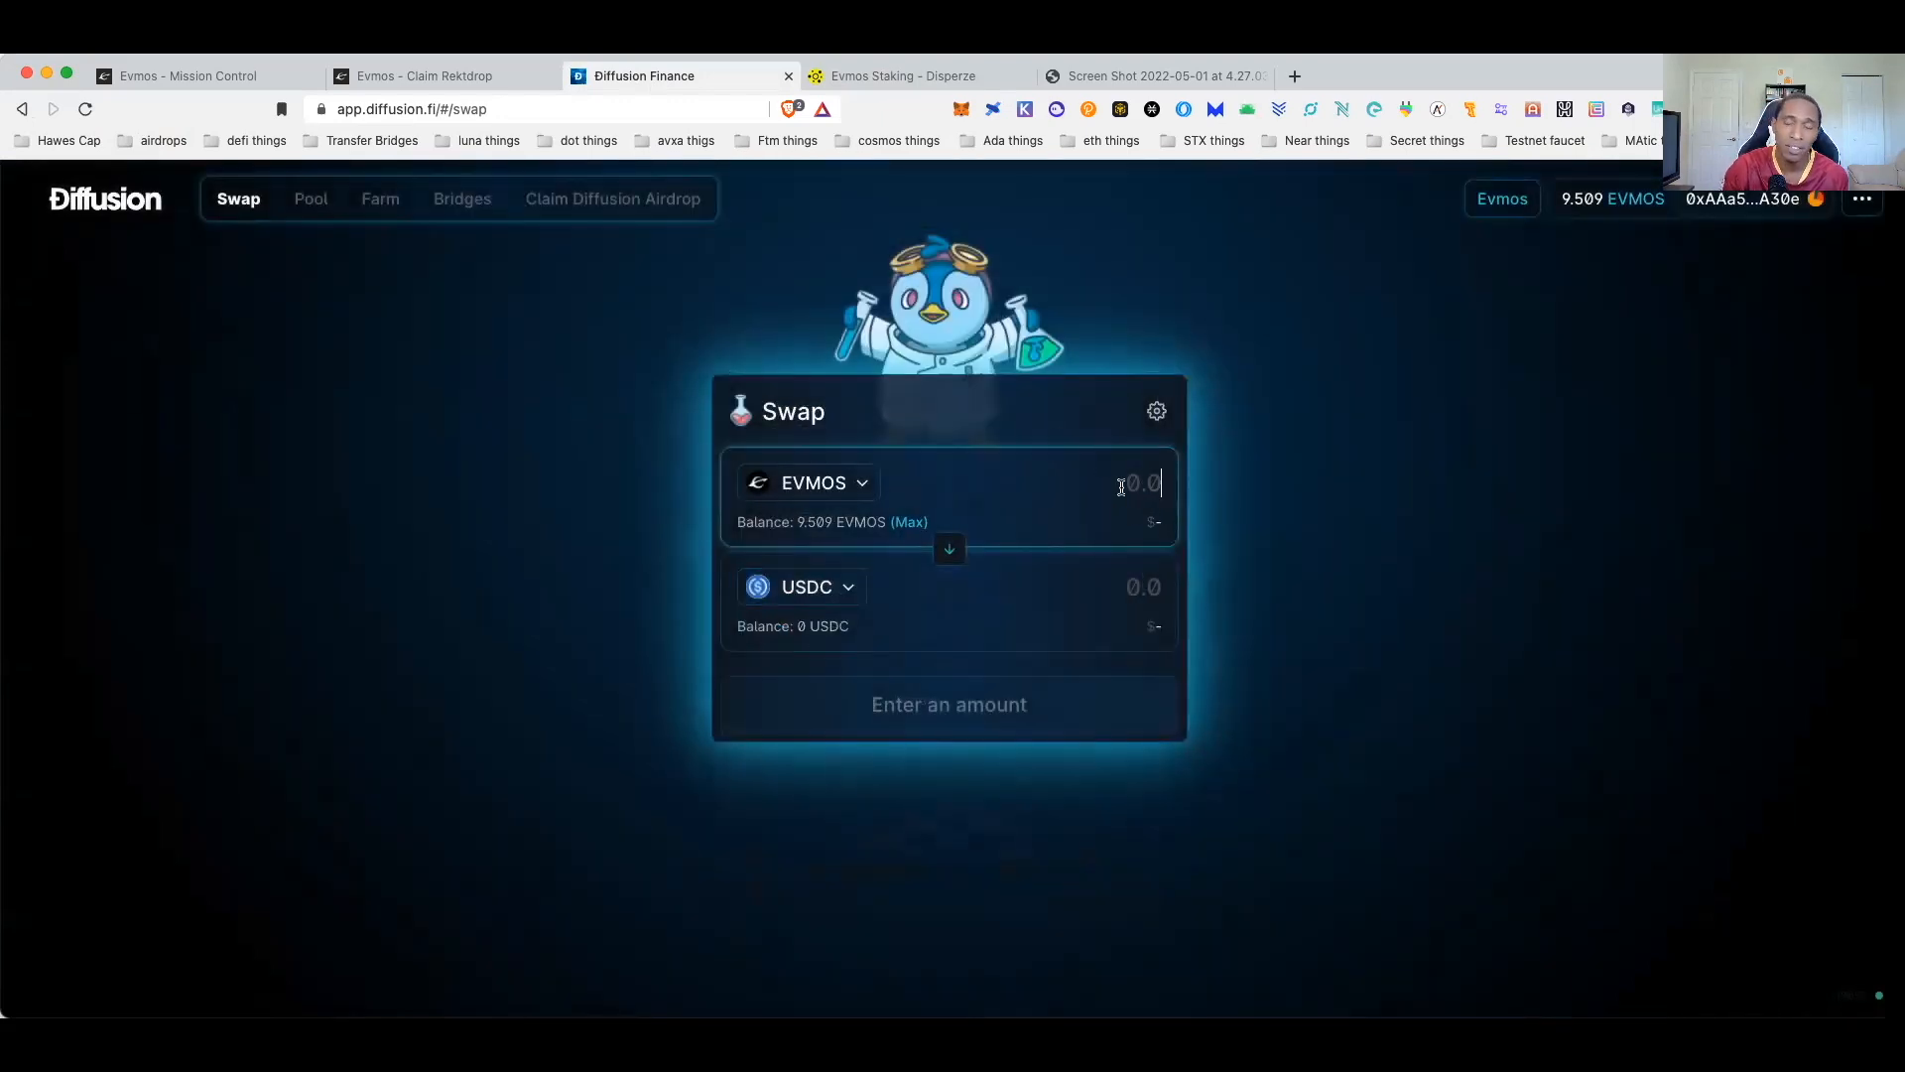
text(1)
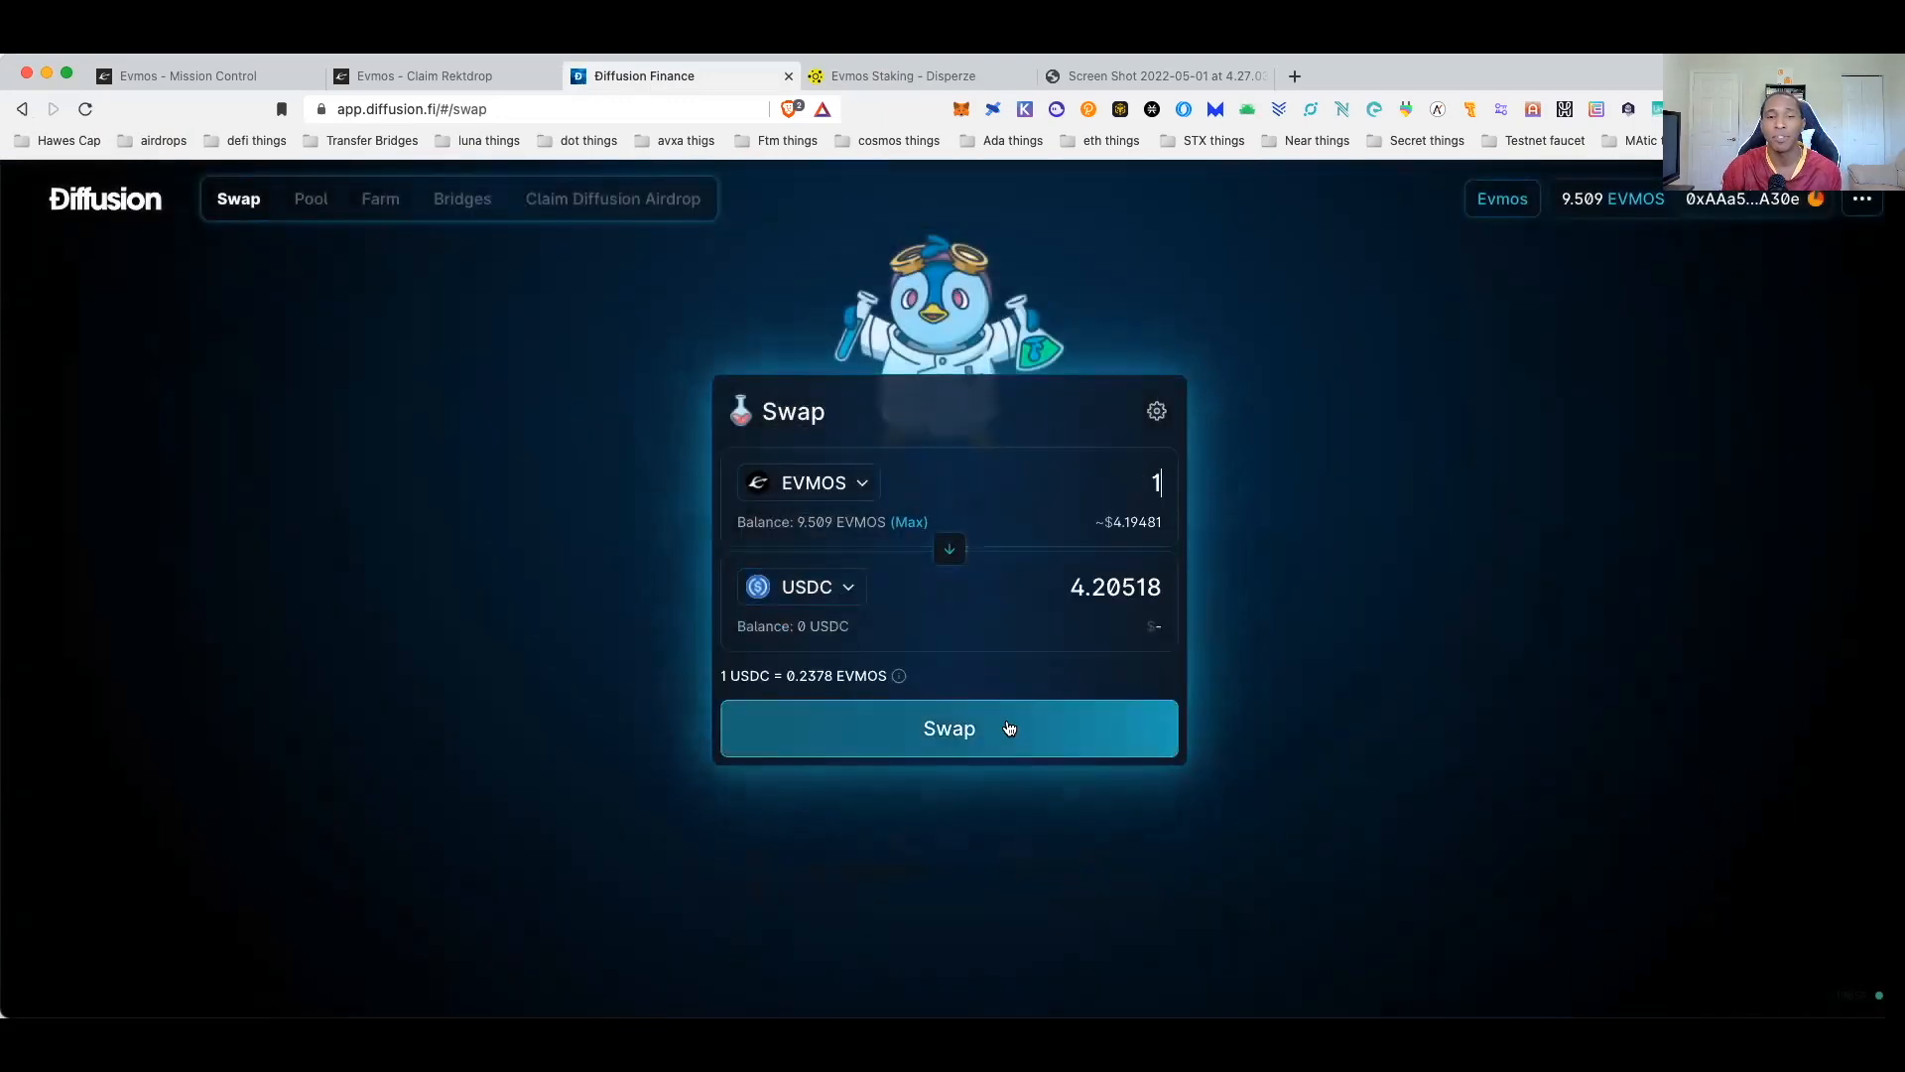
click(948, 728)
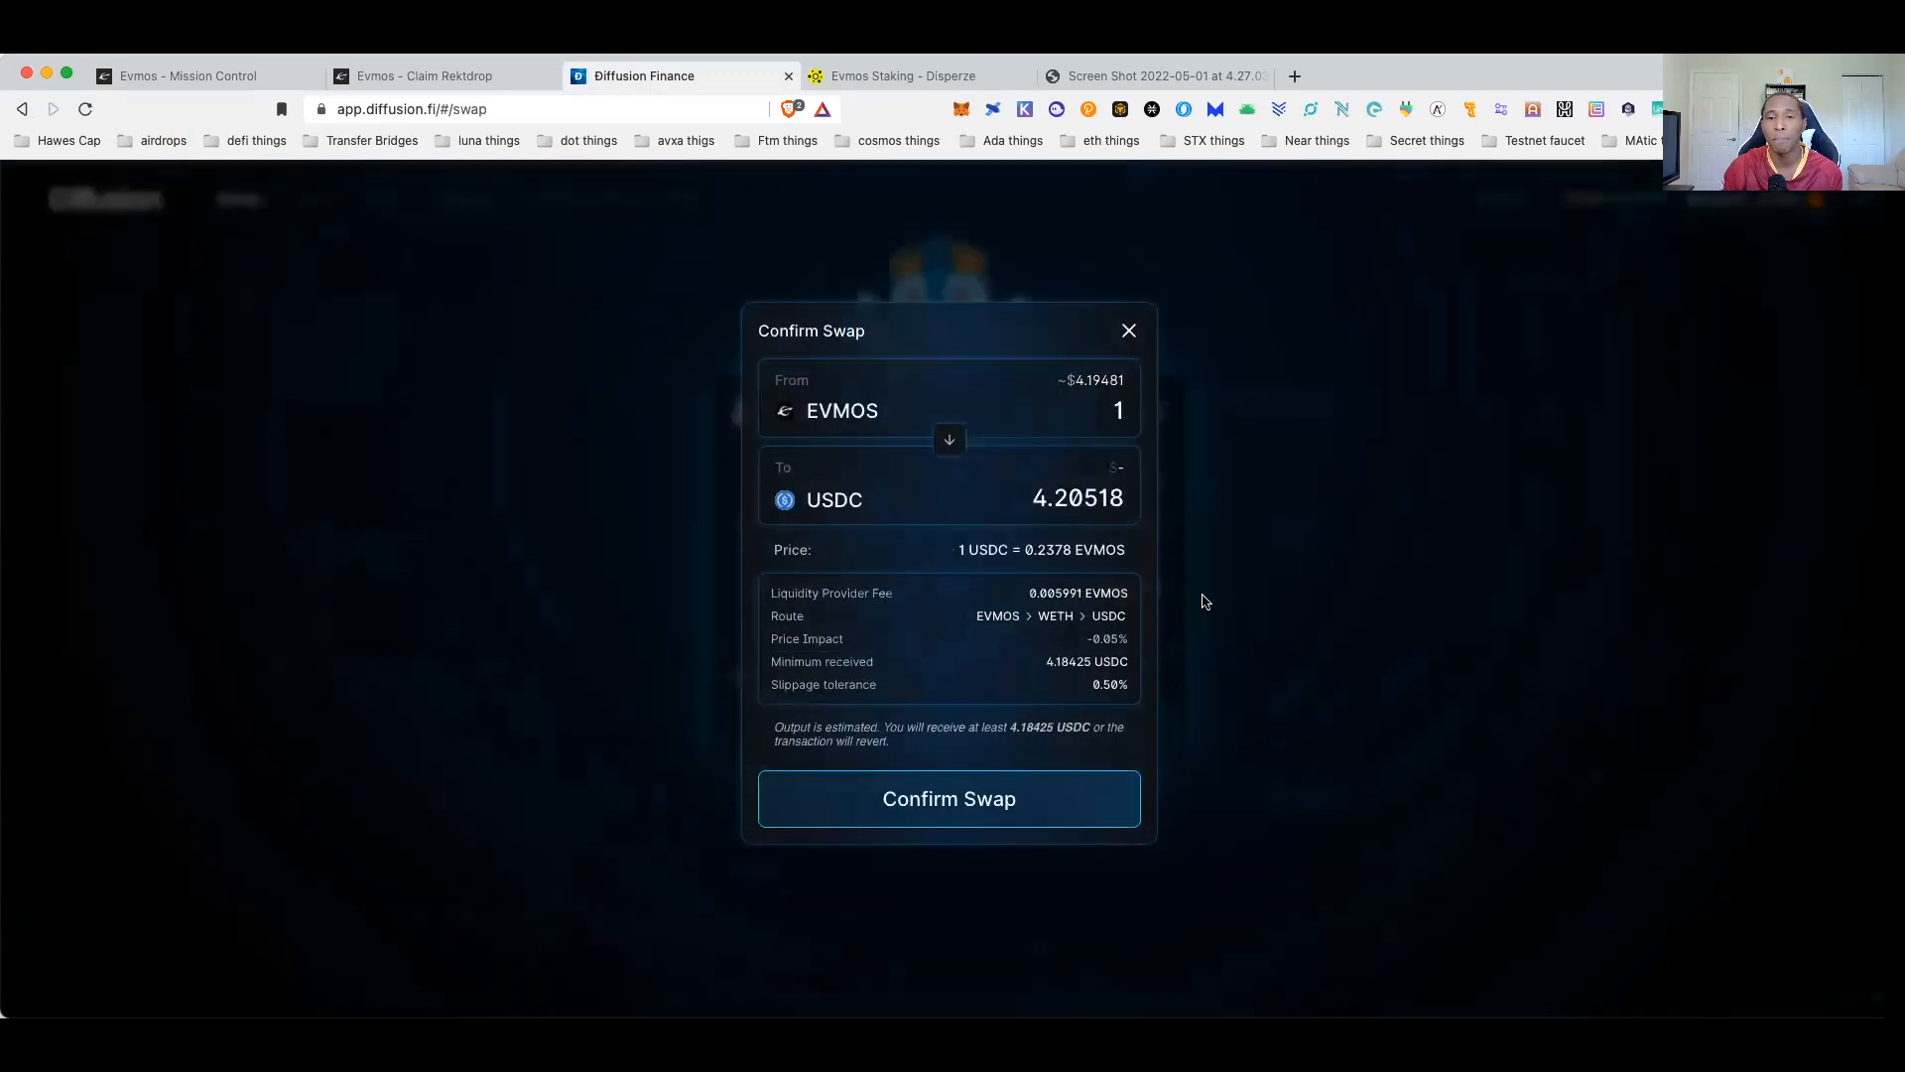
click(948, 798)
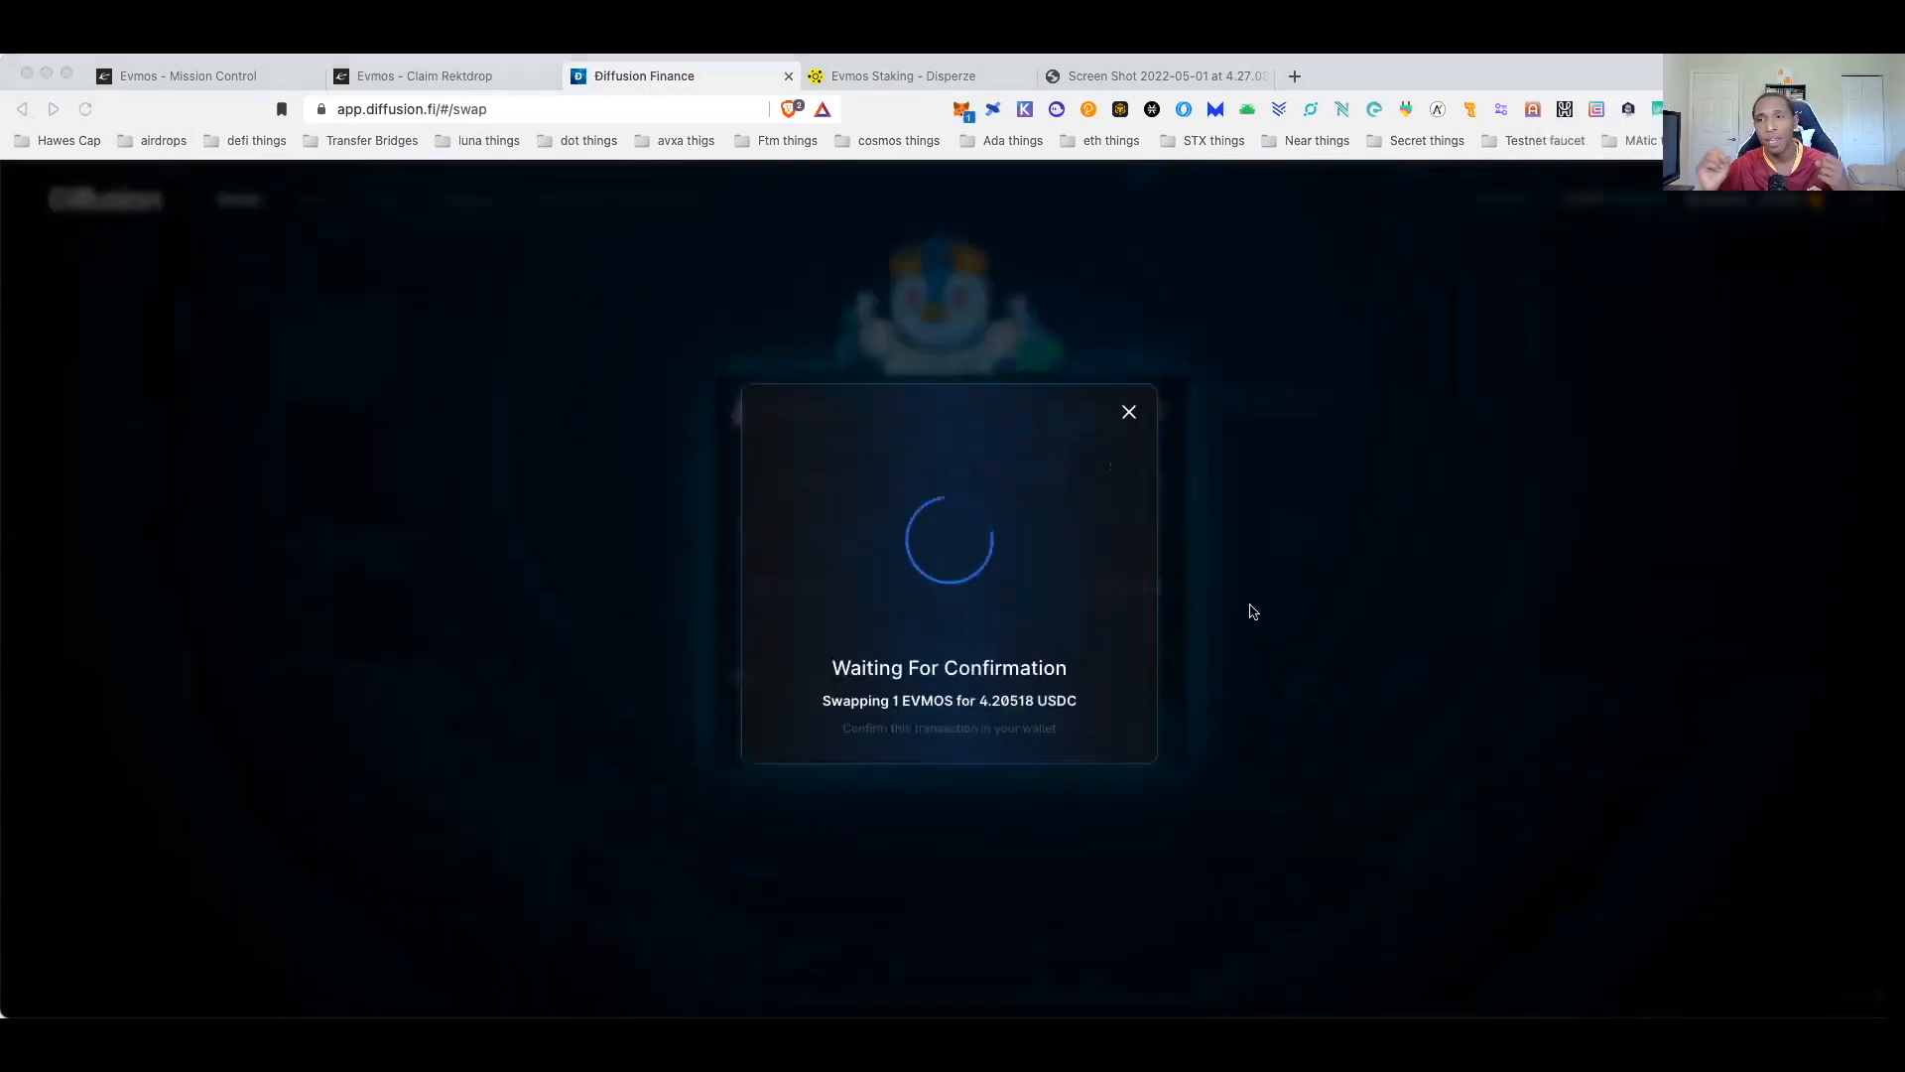
mouse_move(1813, 640)
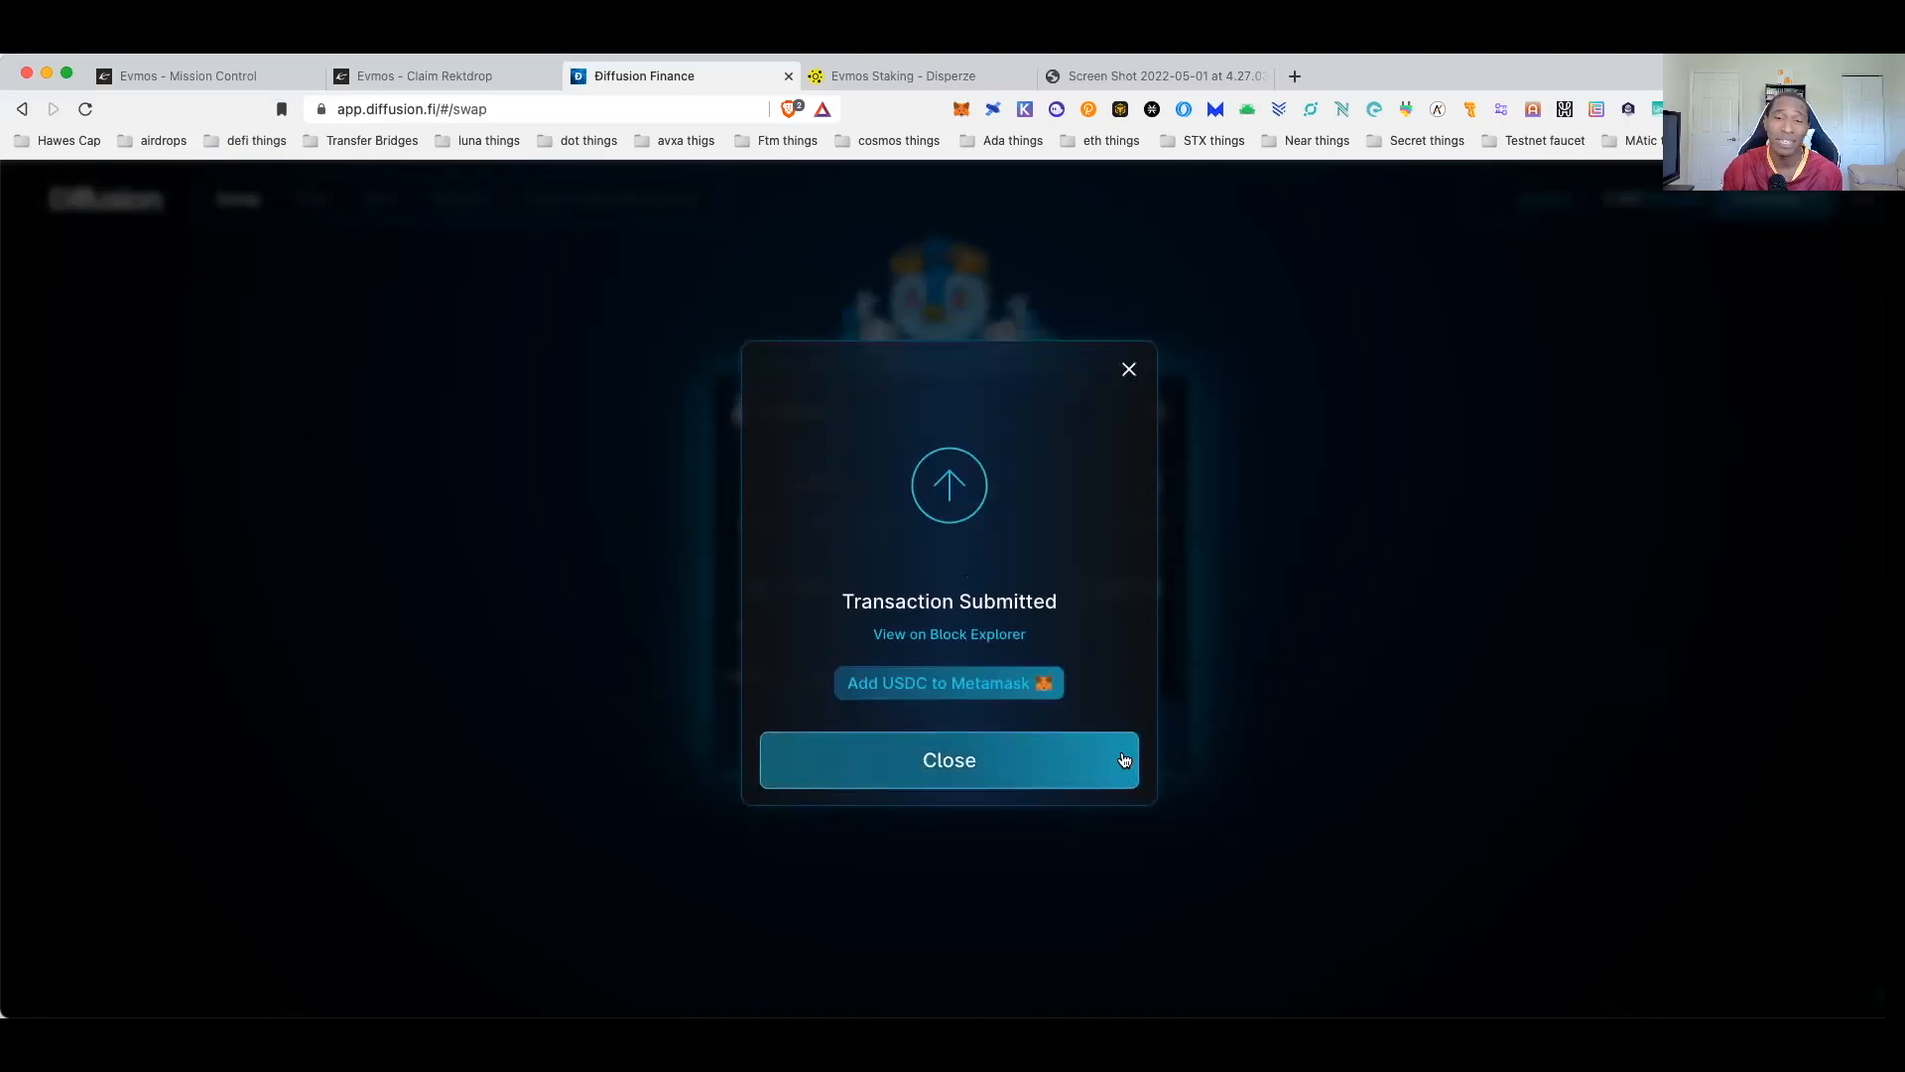
click(949, 759)
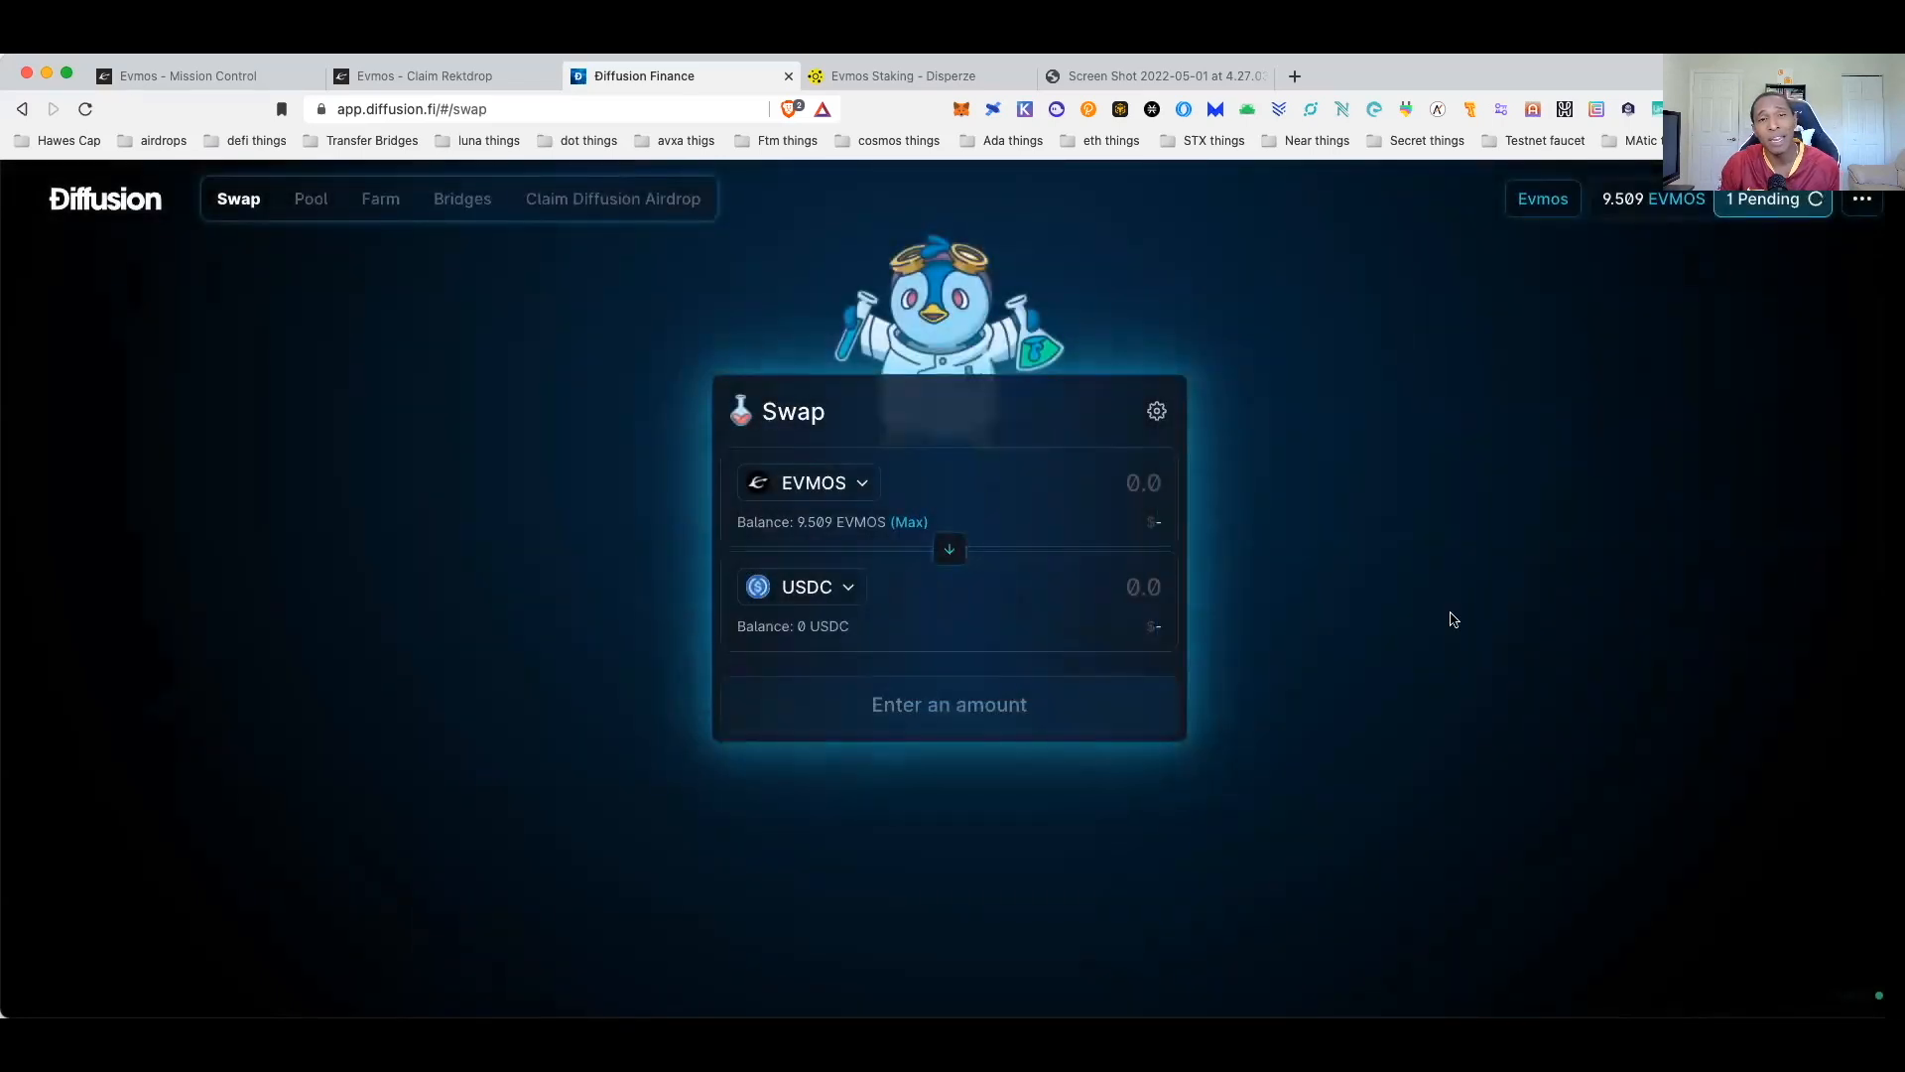